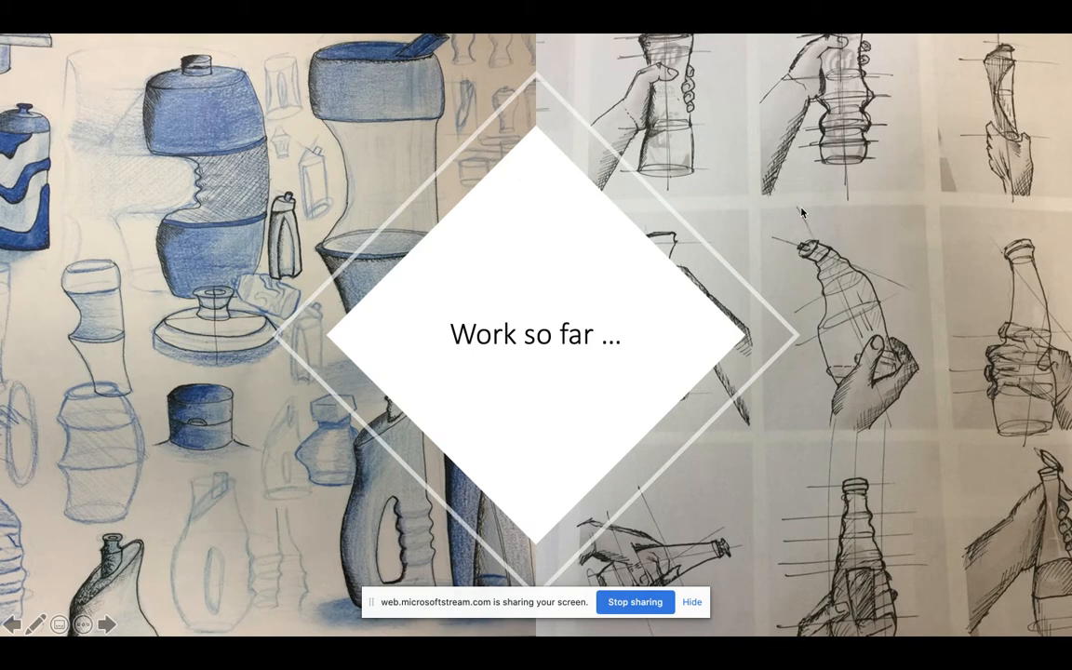
{"action": "mouse_move", "coordinate": [799, 218]}
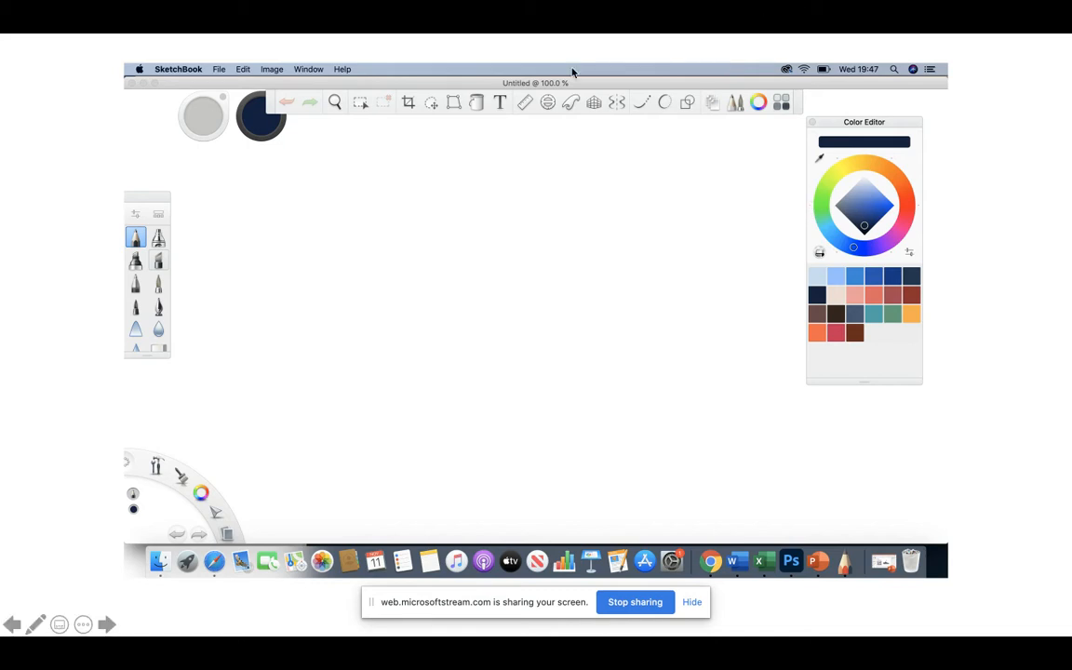
{"action": "mouse_move", "coordinate": [482, 118]}
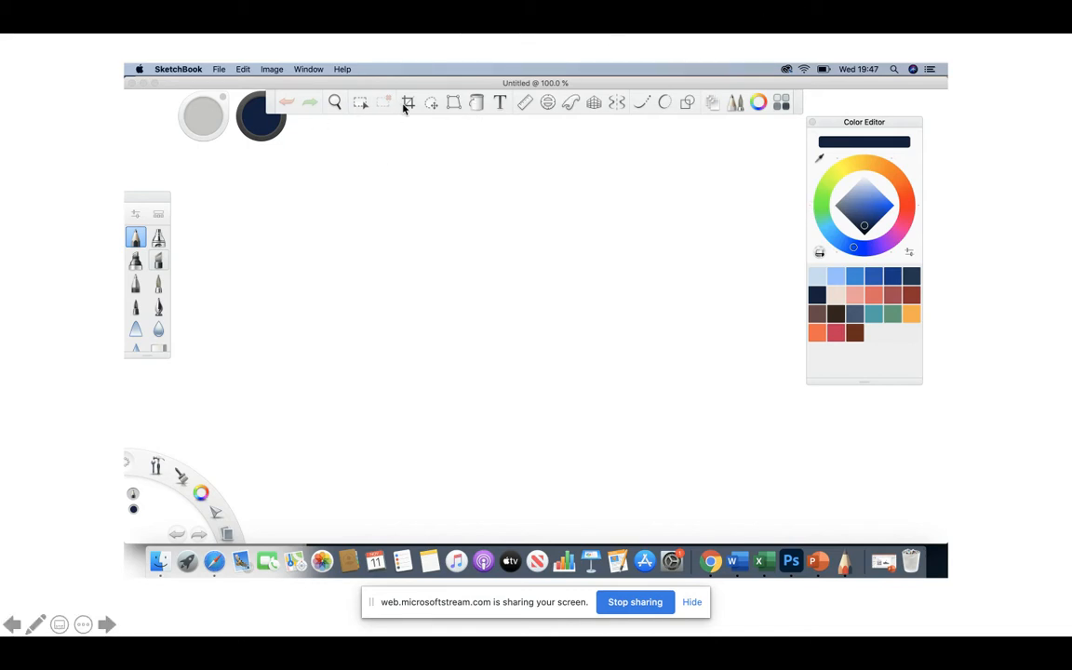
{"action": "mouse_move", "coordinate": [601, 119]}
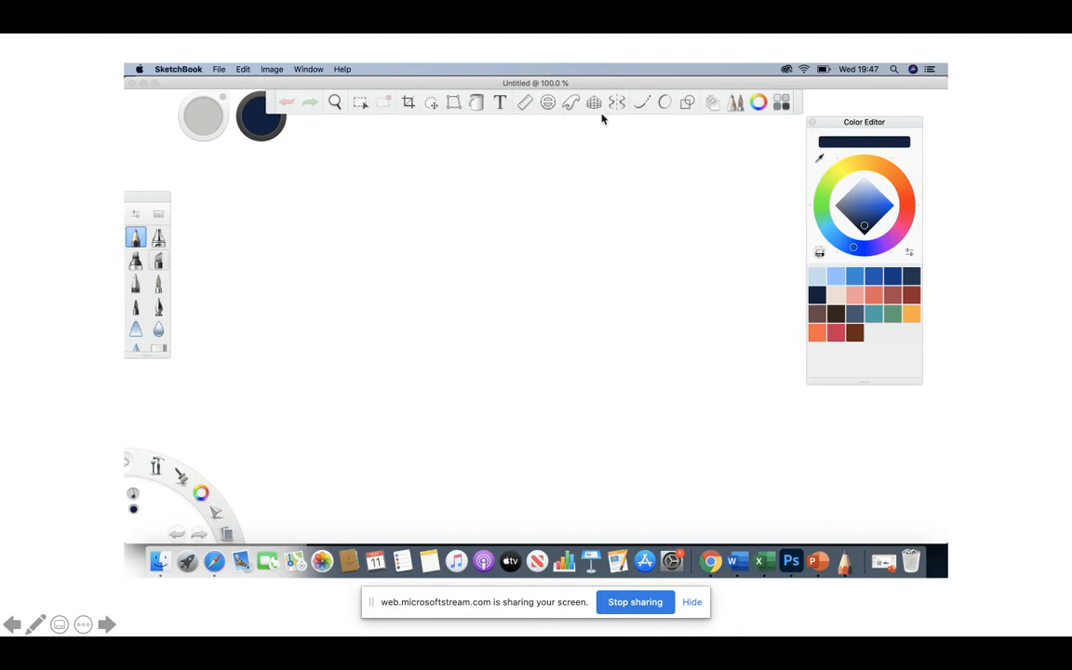
{"action": "mouse_move", "coordinate": [594, 105]}
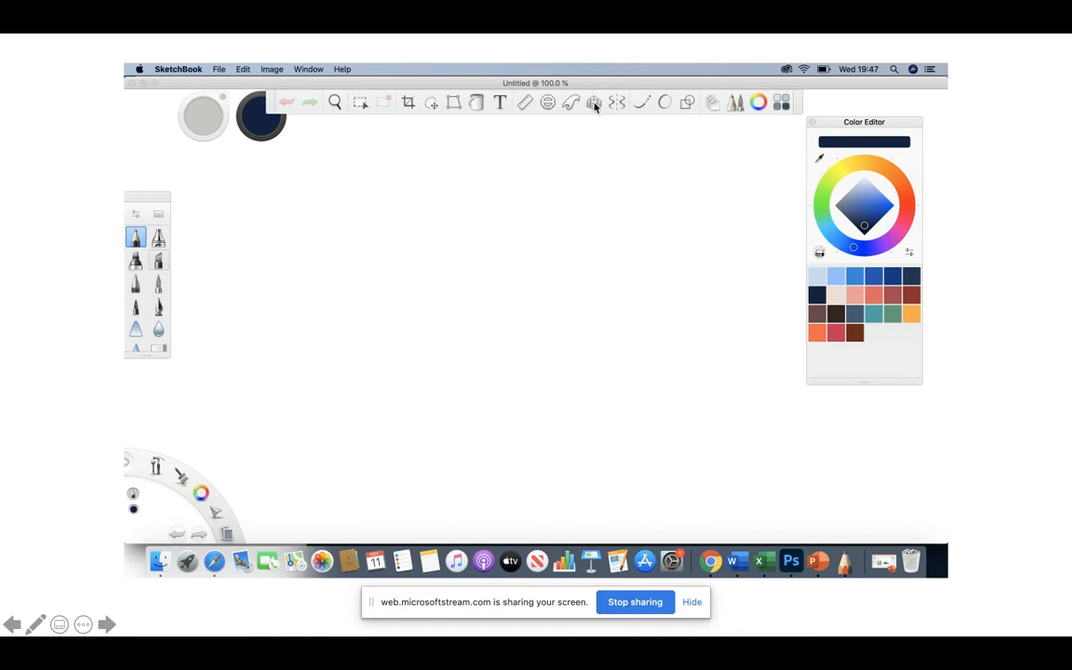
{"action": "mouse_move", "coordinate": [613, 96]}
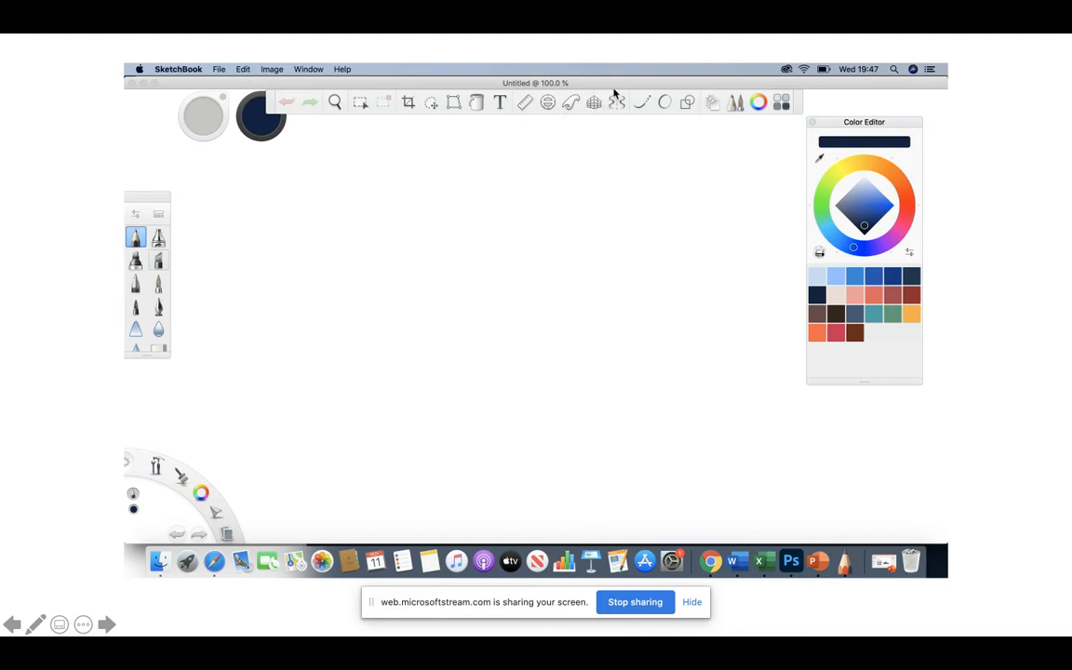
{"action": "mouse_move", "coordinate": [621, 115]}
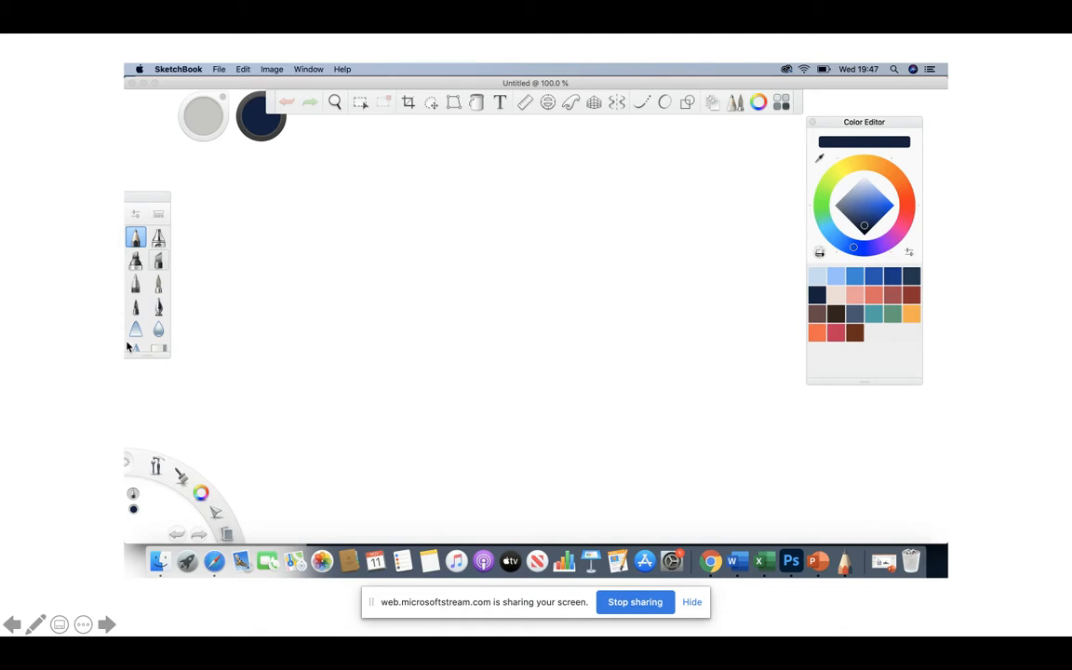
{"action": "mouse_move", "coordinate": [156, 305]}
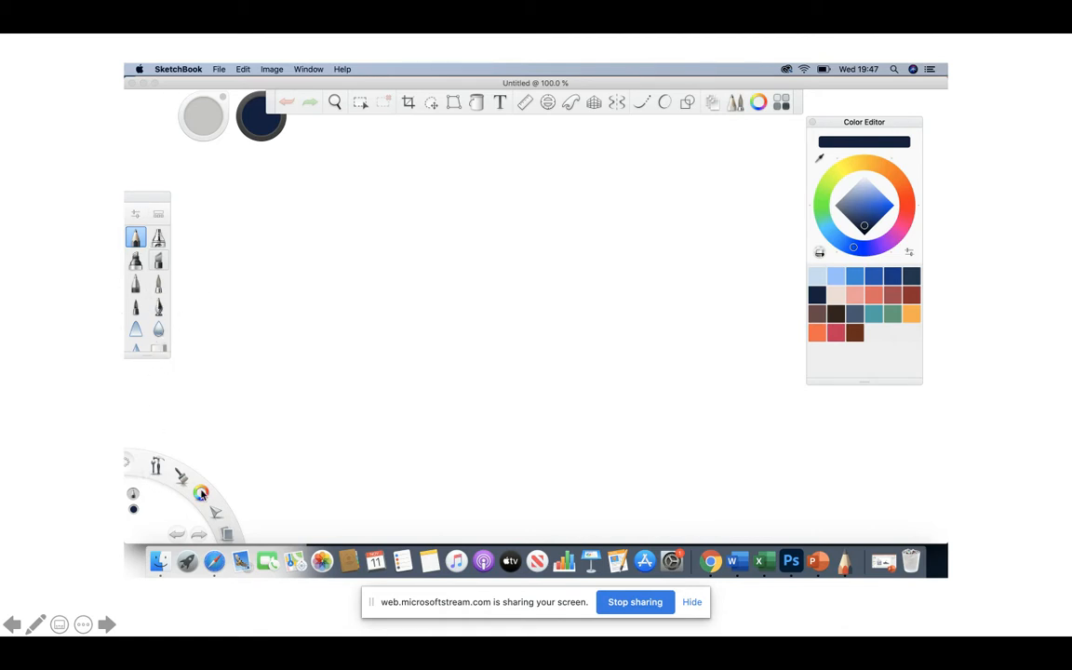
{"action": "mouse_move", "coordinate": [214, 509]}
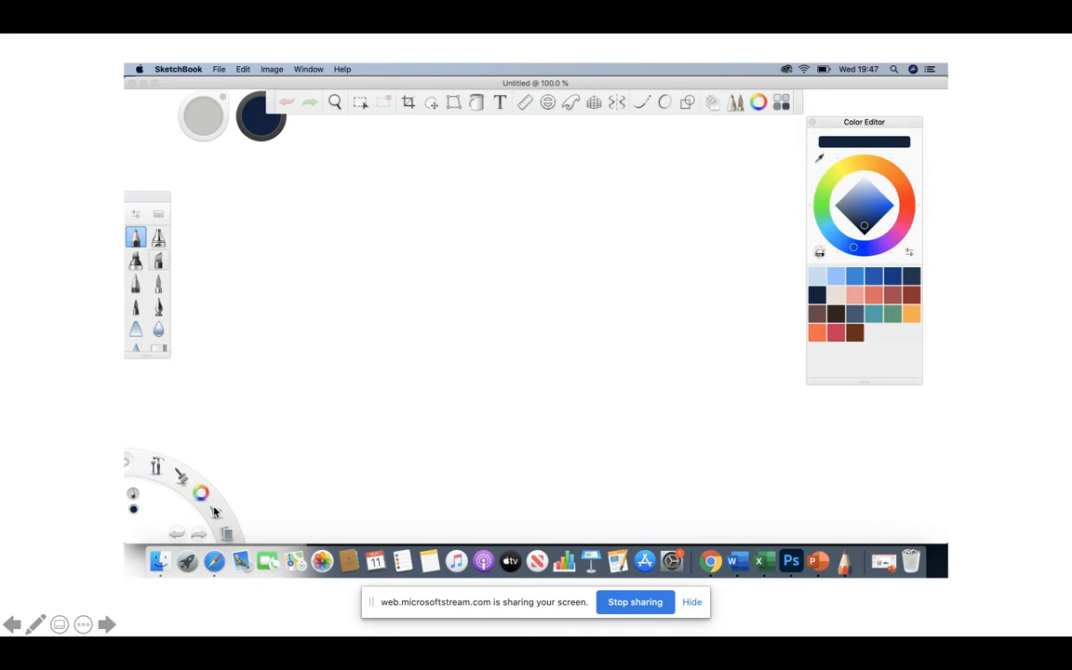
{"action": "mouse_move", "coordinate": [203, 482]}
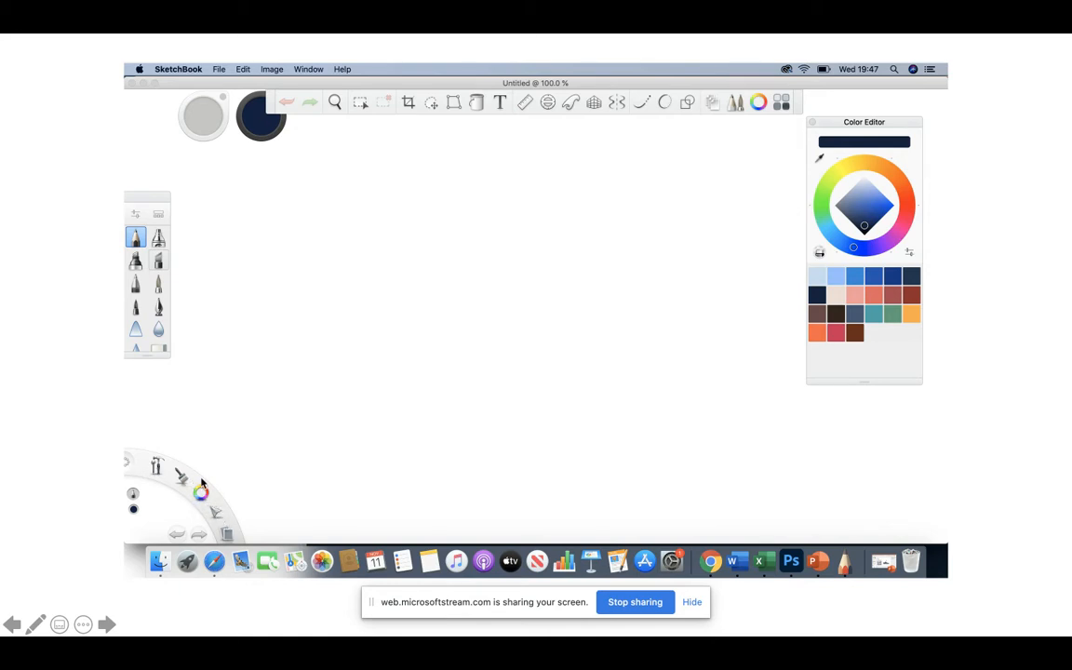
{"action": "mouse_move", "coordinate": [370, 383]}
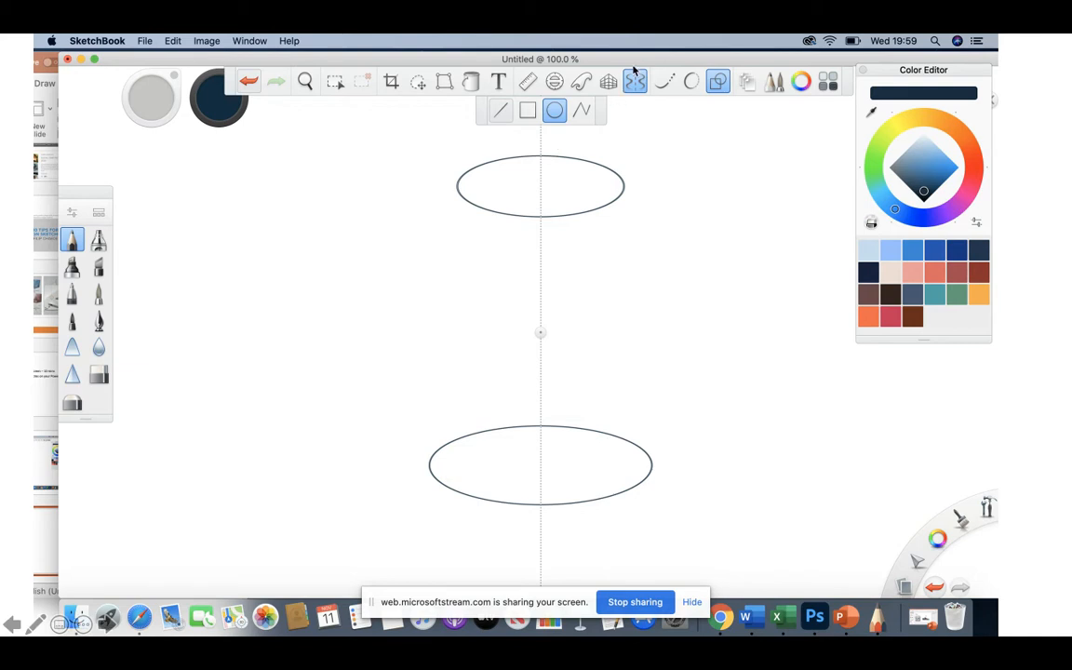
{"action": "mouse_move", "coordinate": [560, 155]}
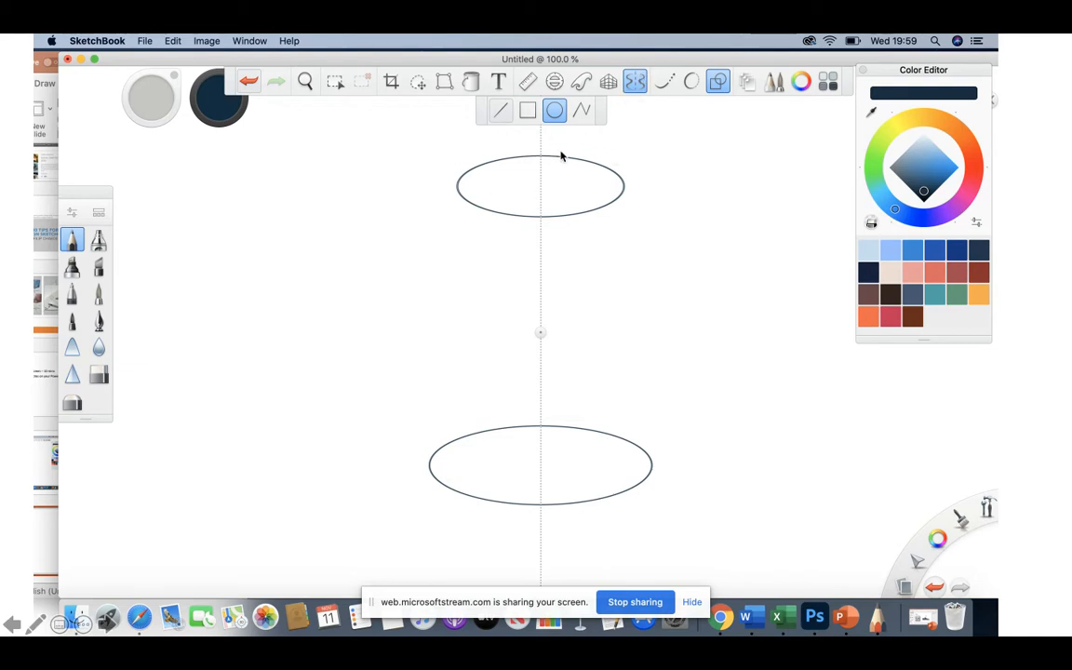
{"action": "mouse_move", "coordinate": [560, 269]}
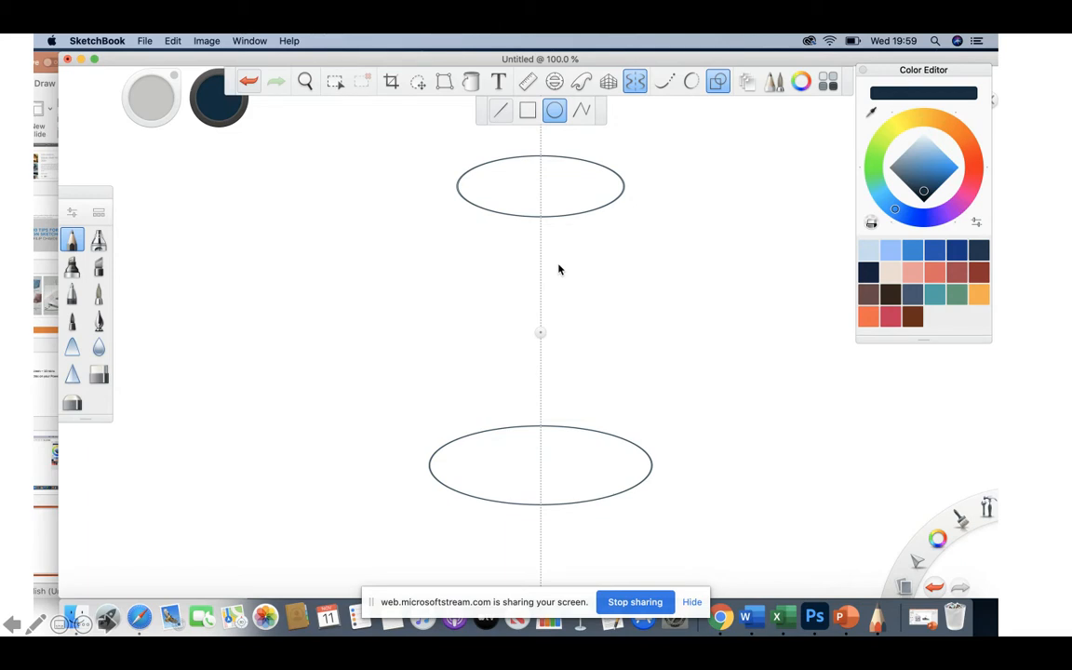
{"action": "mouse_move", "coordinate": [547, 192]}
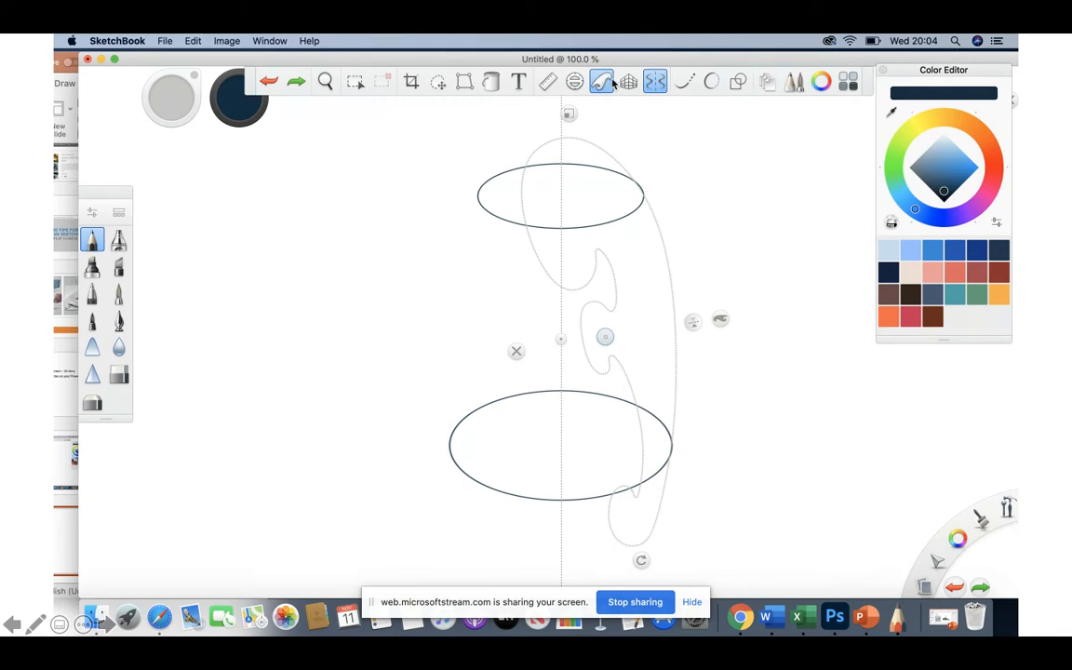
{"action": "mouse_move", "coordinate": [725, 328]}
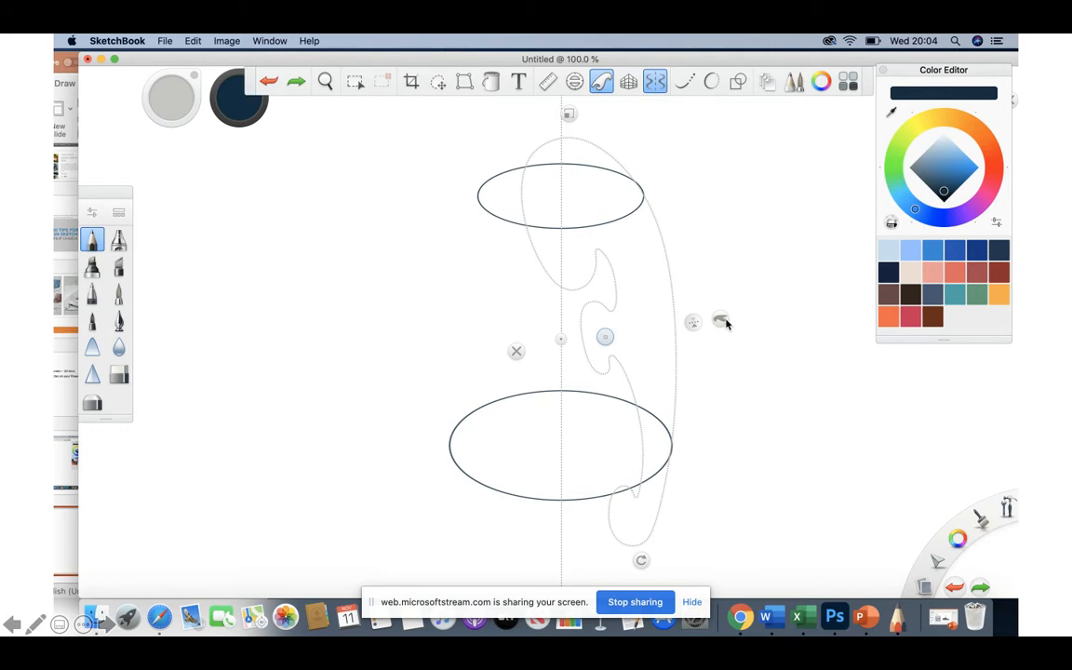
{"action": "mouse_move", "coordinate": [656, 491]}
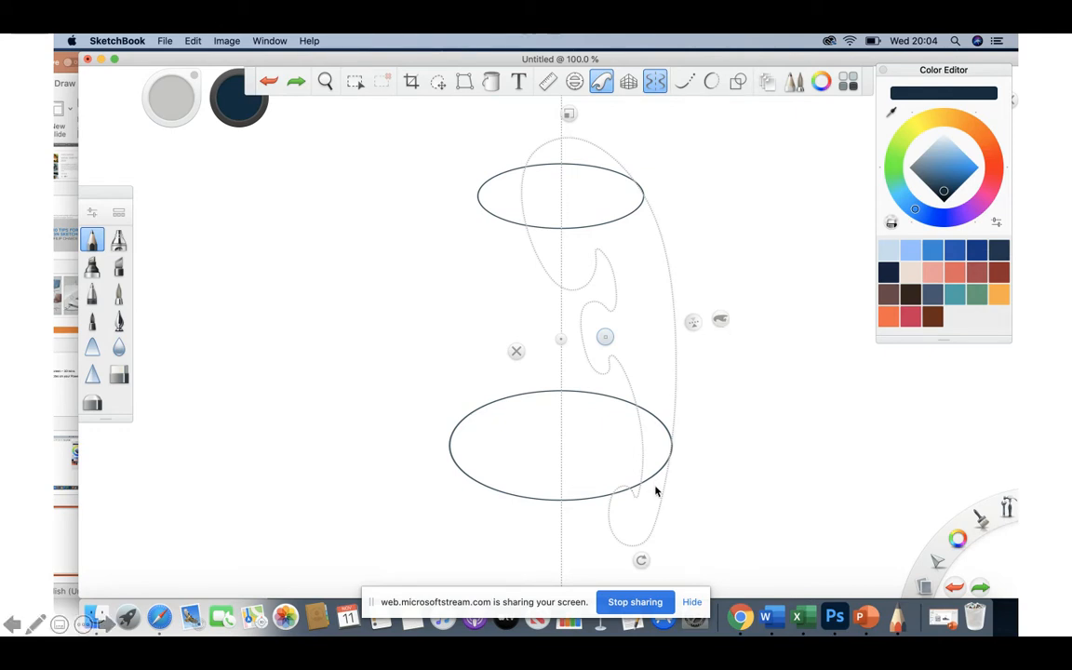
{"action": "mouse_move", "coordinate": [532, 191]}
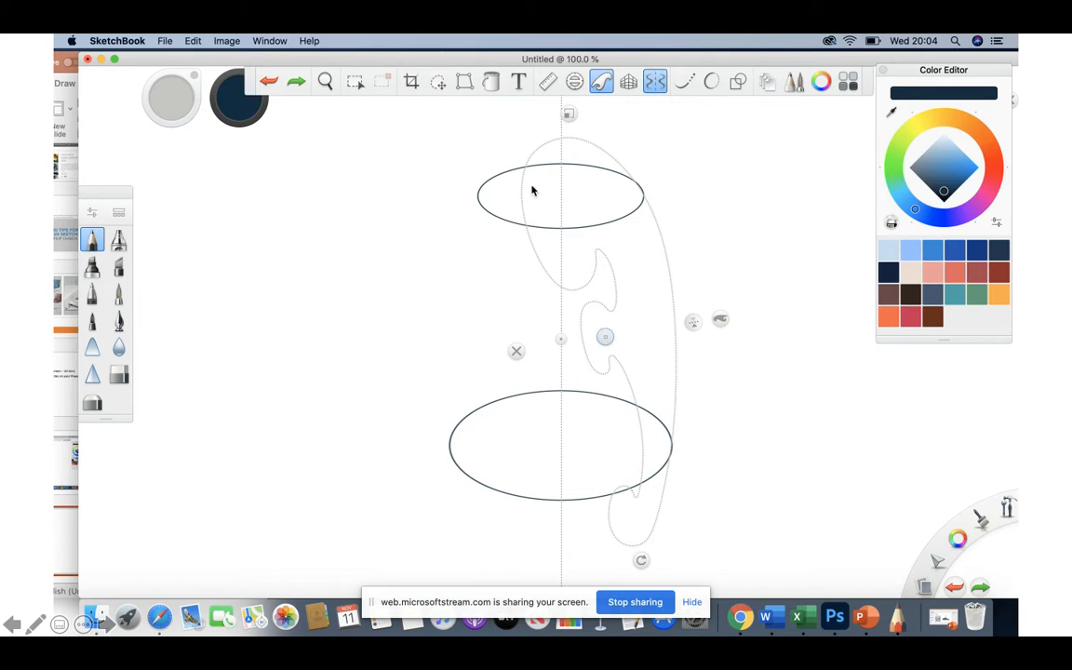
{"action": "mouse_move", "coordinate": [623, 387]}
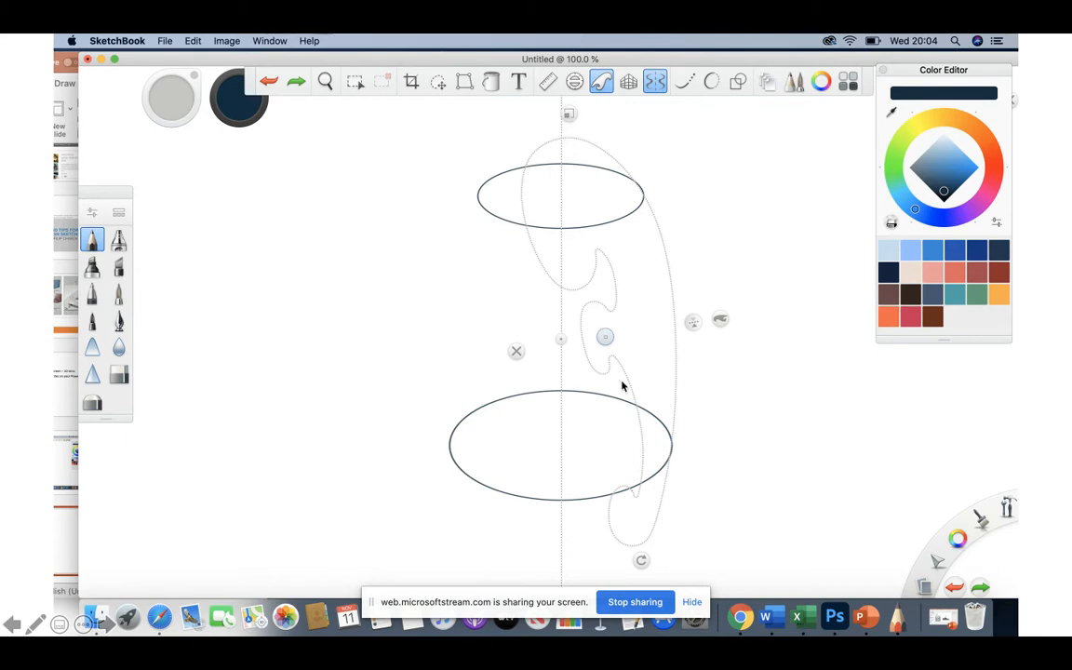
{"action": "mouse_move", "coordinate": [585, 262]}
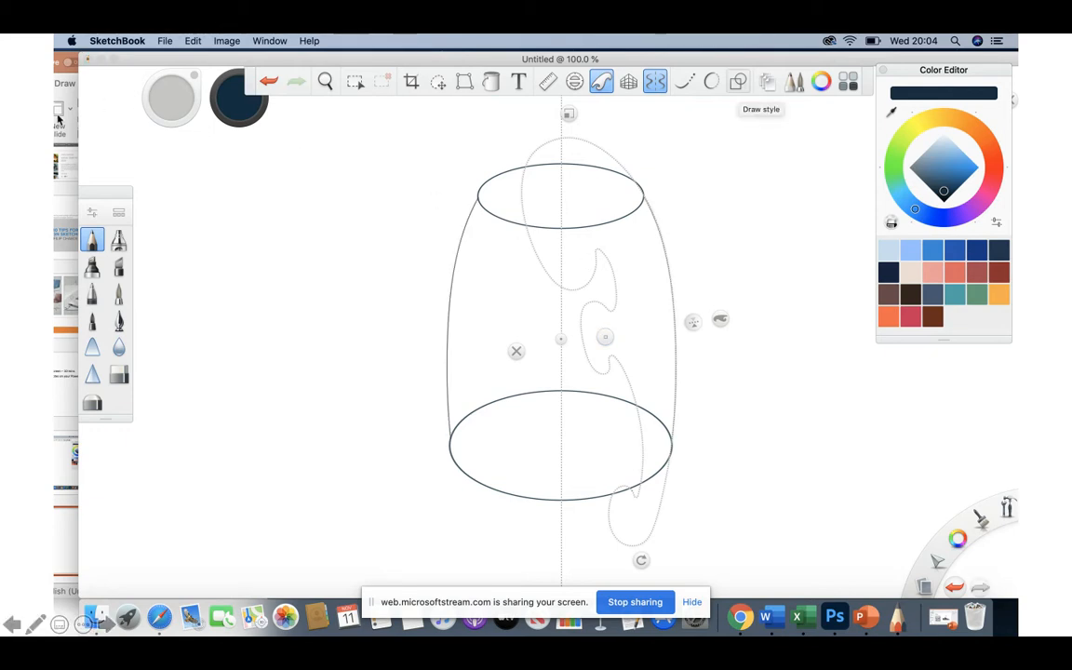
{"action": "mouse_move", "coordinate": [219, 142]}
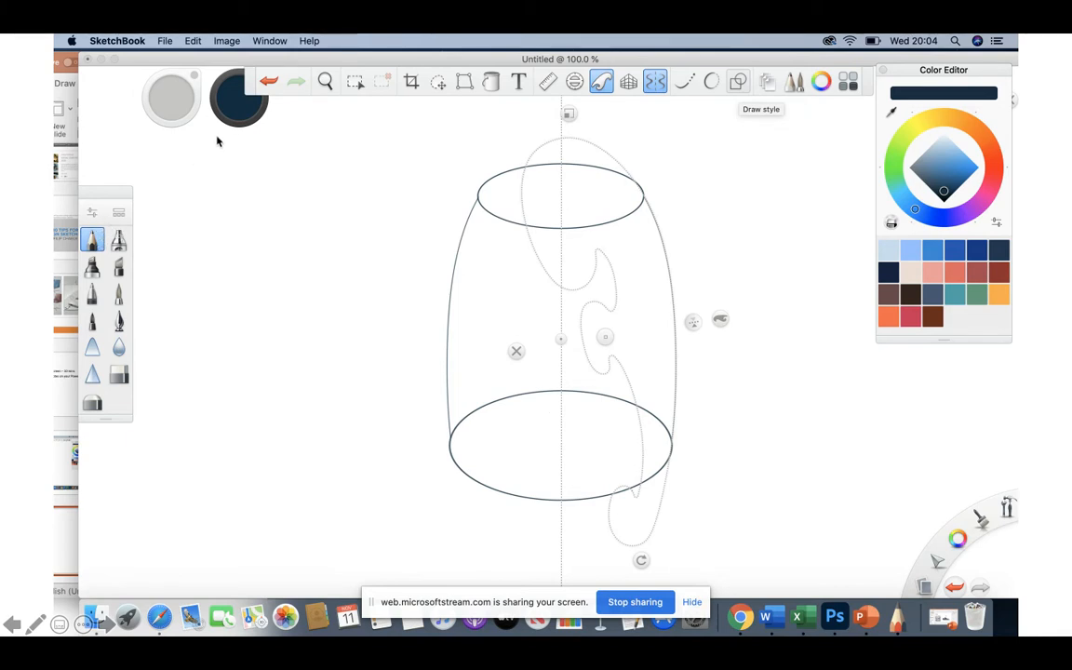
{"action": "mouse_move", "coordinate": [242, 100]}
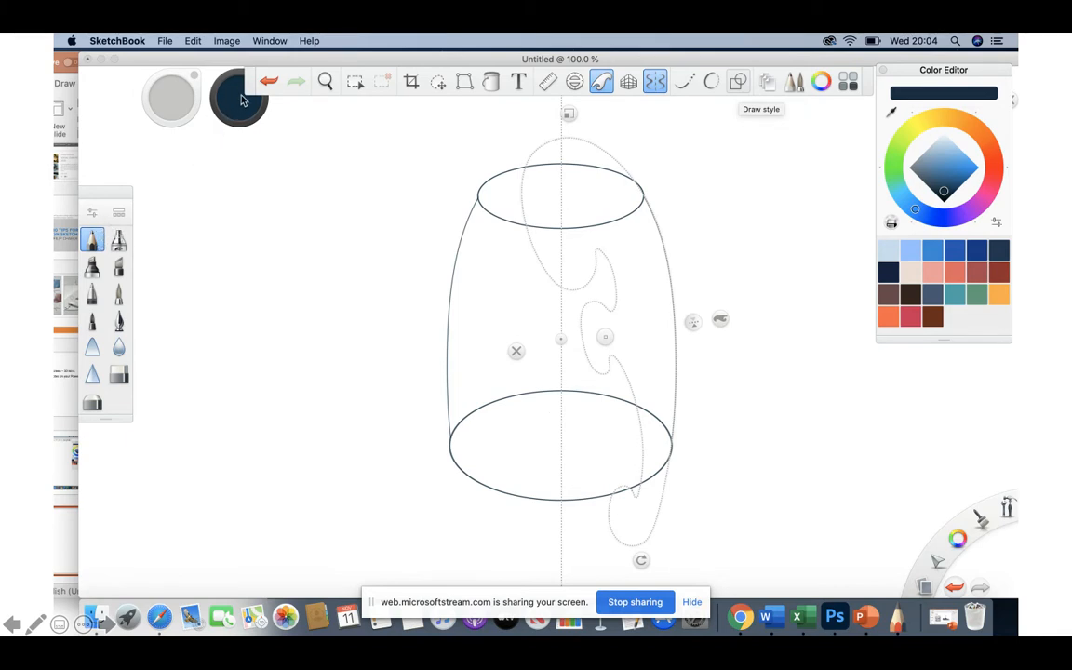
{"action": "mouse_move", "coordinate": [651, 214]}
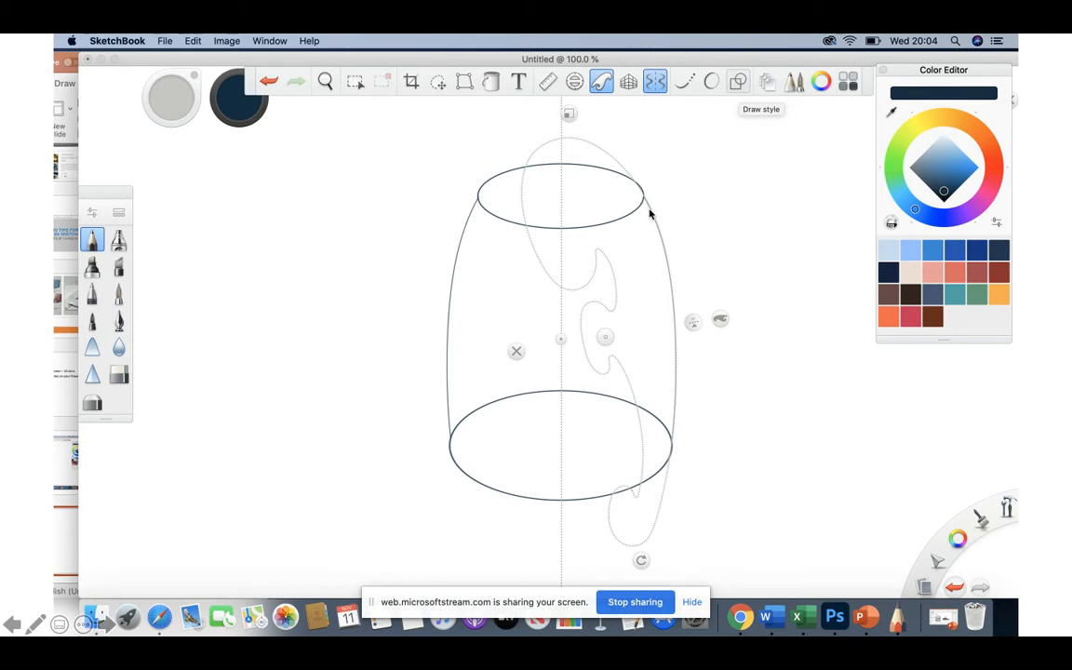
{"action": "mouse_move", "coordinate": [631, 202]}
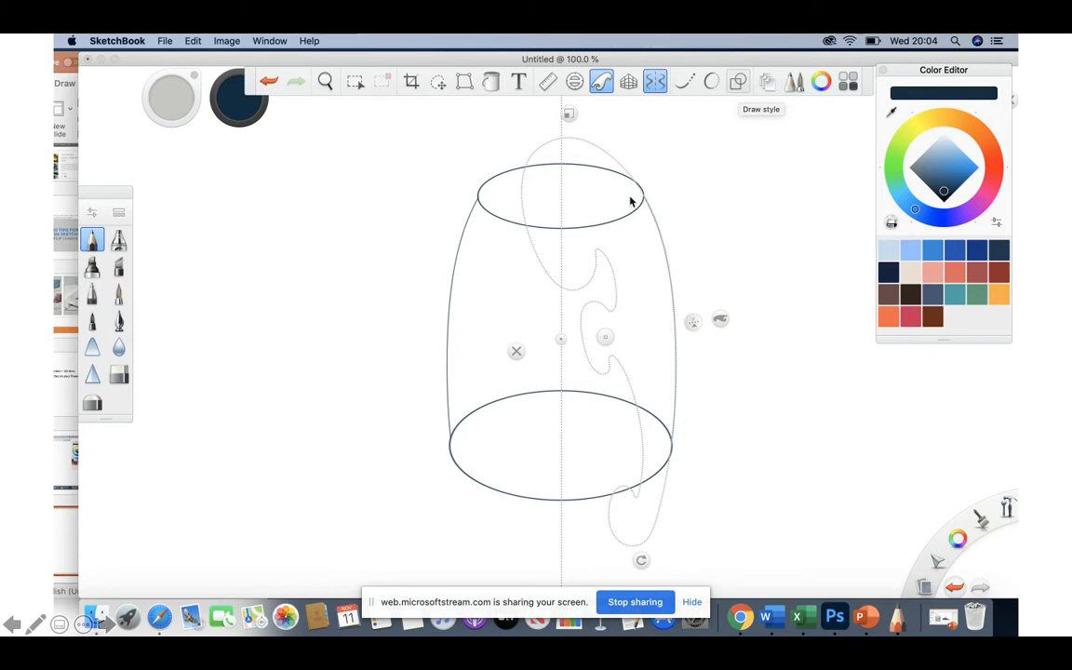
{"action": "mouse_move", "coordinate": [450, 202]}
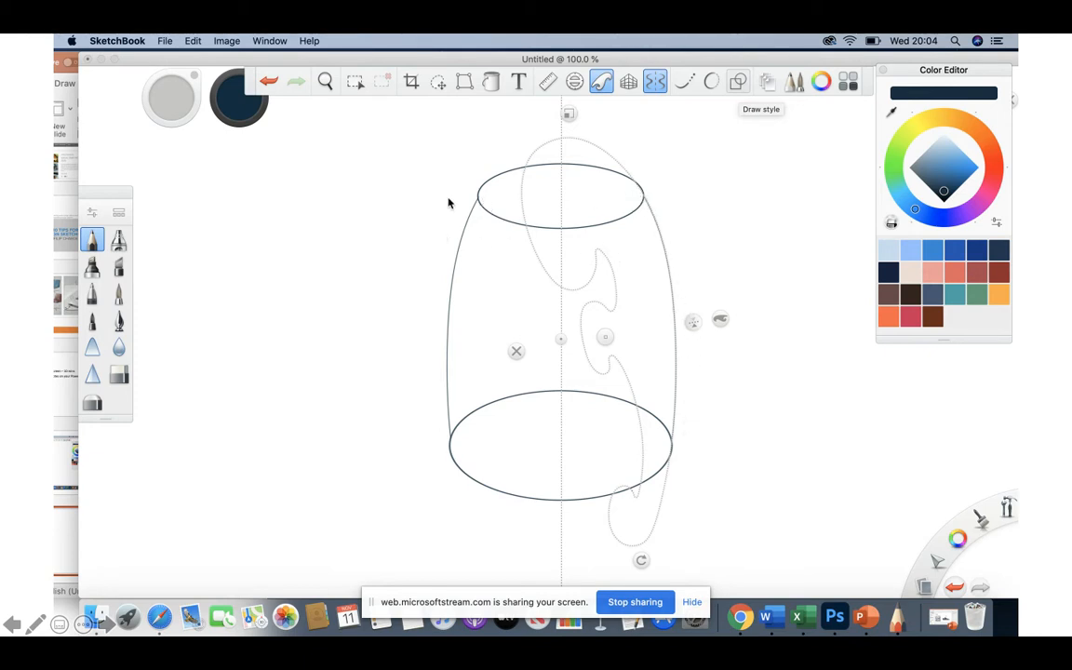
{"action": "mouse_move", "coordinate": [558, 175]}
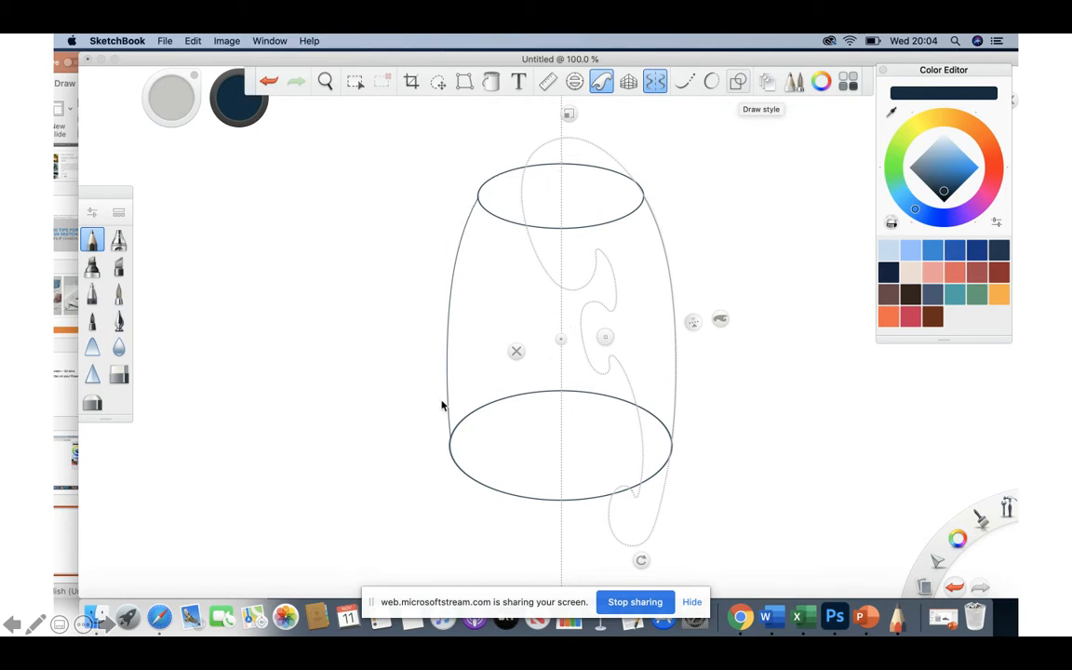
{"action": "mouse_move", "coordinate": [380, 433]}
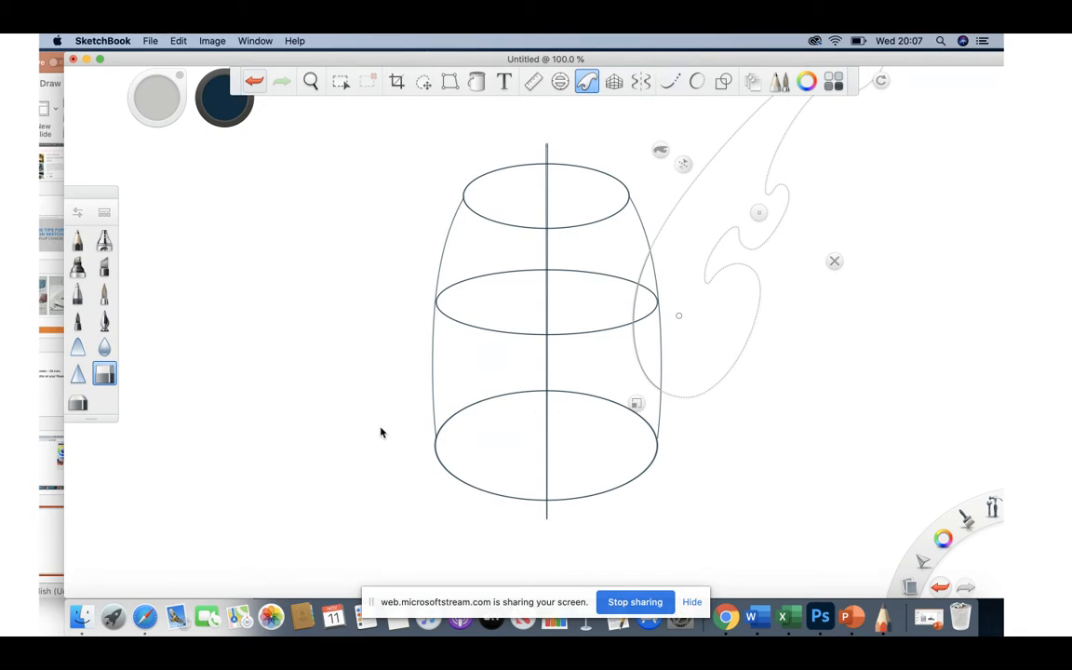
{"action": "mouse_move", "coordinate": [547, 170]}
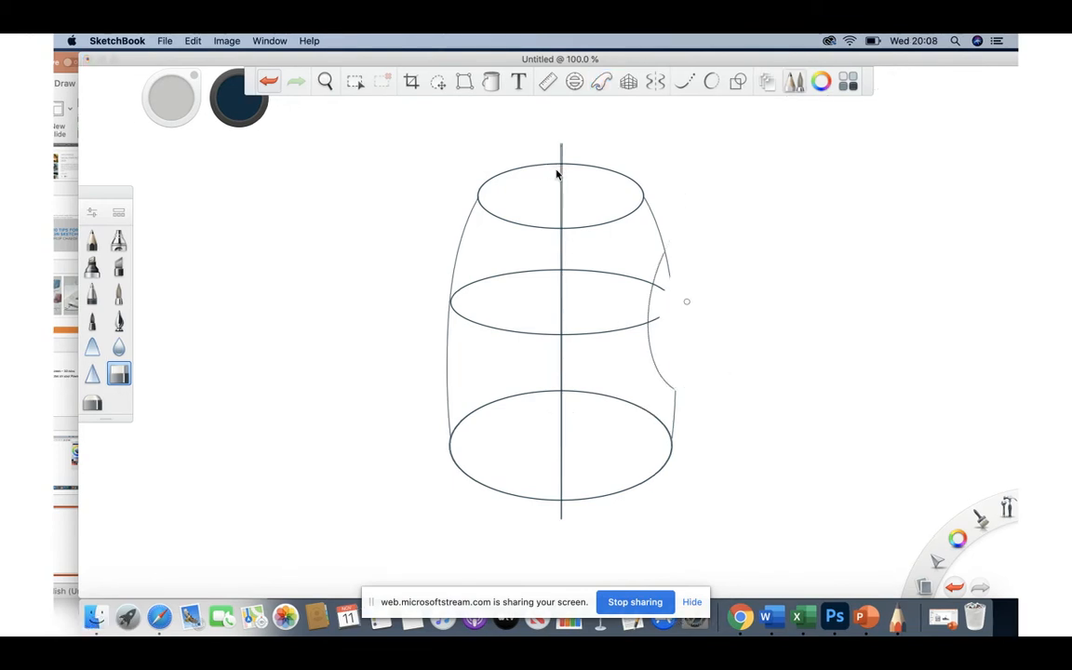
{"action": "mouse_move", "coordinate": [682, 260]}
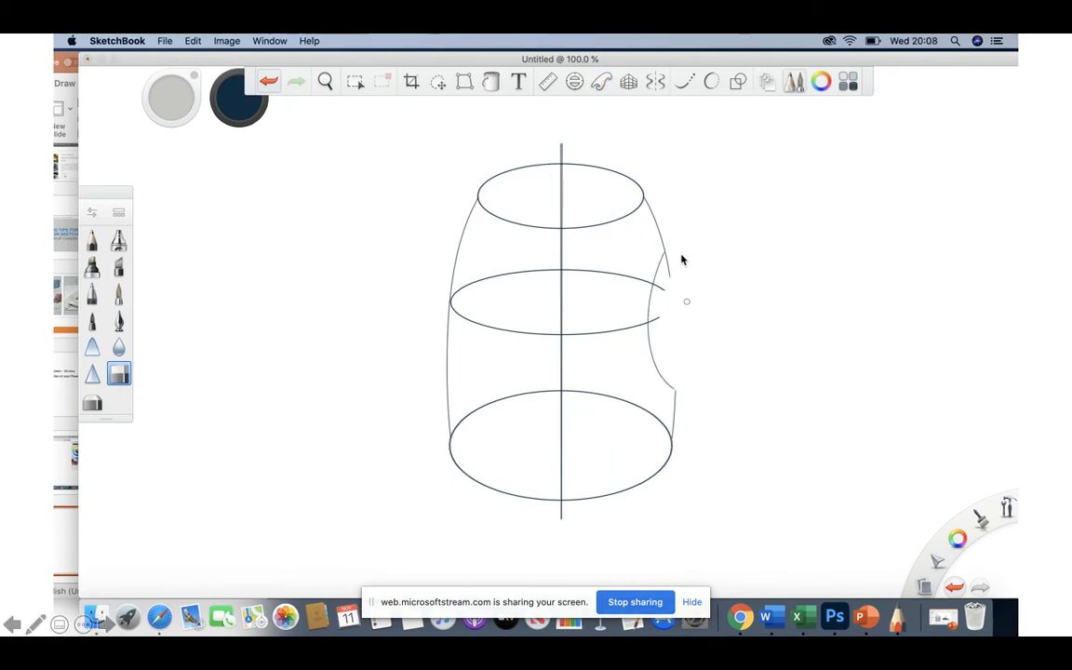
{"action": "mouse_move", "coordinate": [159, 365]}
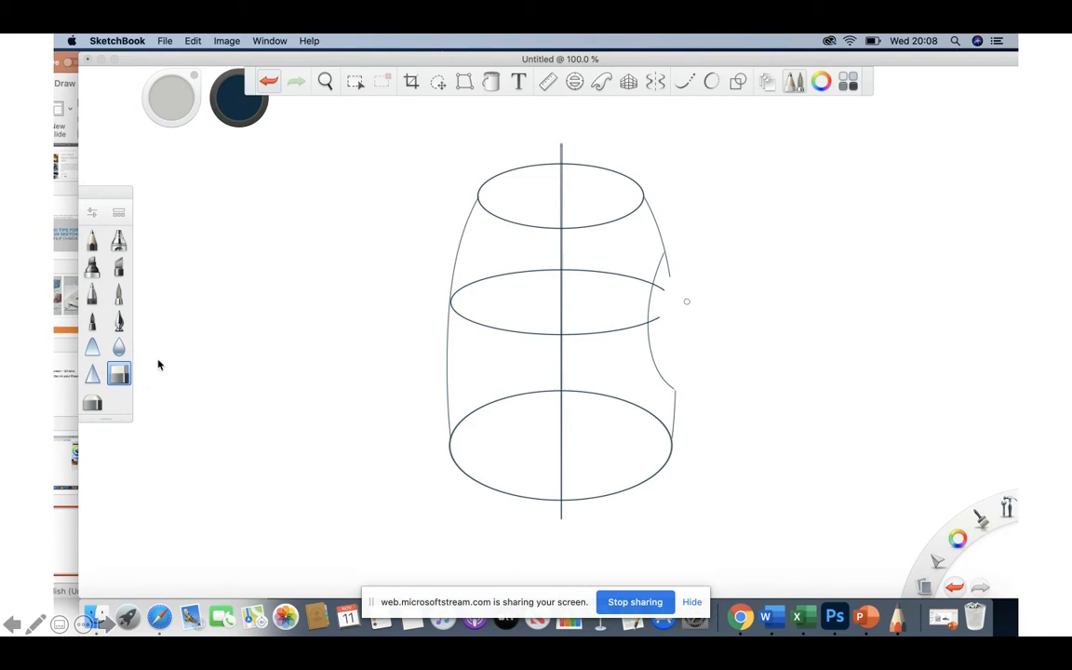
{"action": "mouse_move", "coordinate": [482, 311]}
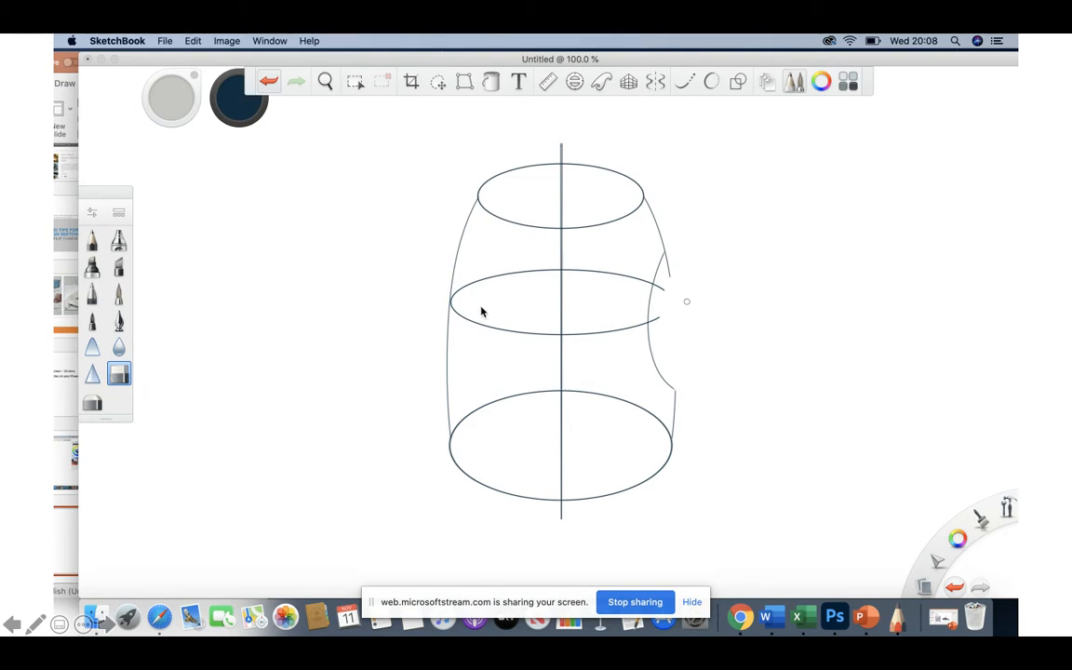
{"action": "mouse_move", "coordinate": [659, 323]}
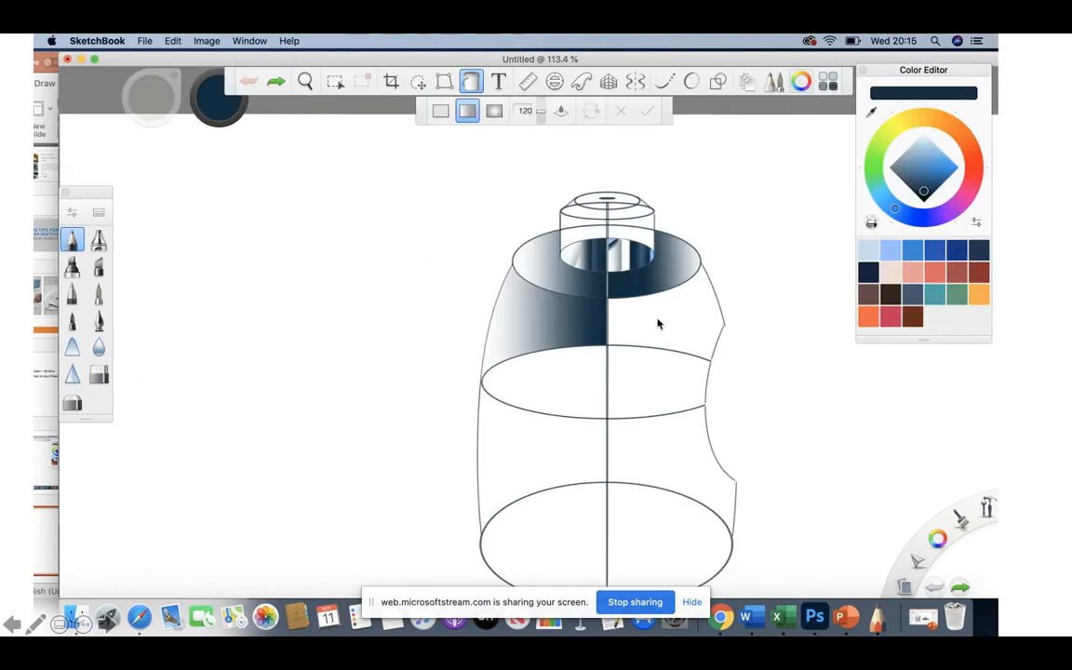
{"action": "mouse_move", "coordinate": [475, 102]}
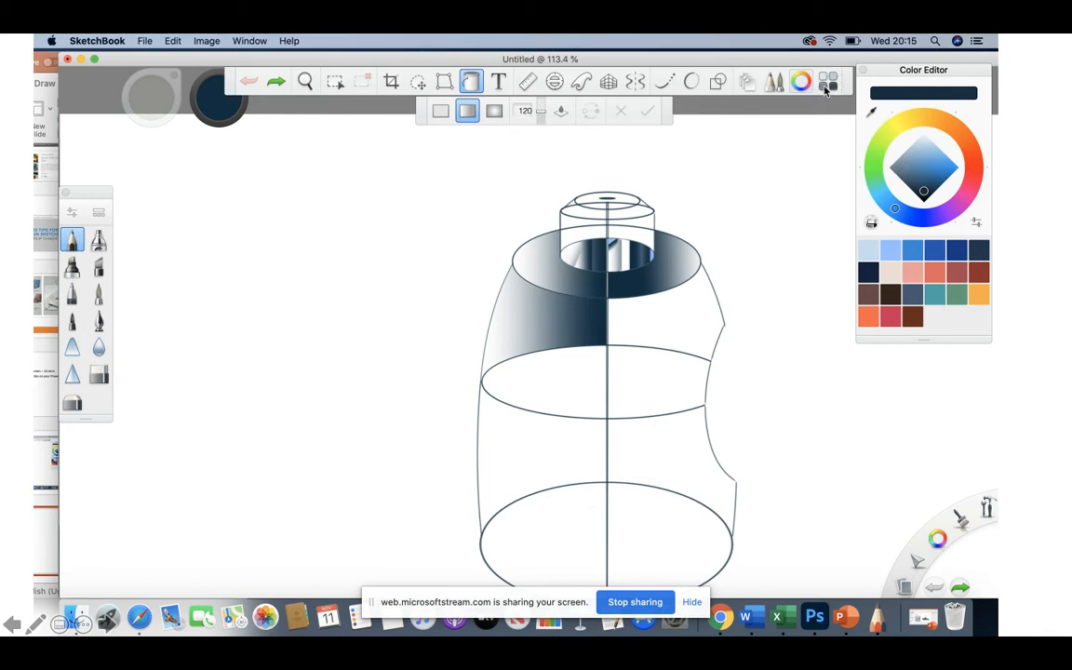
{"action": "mouse_move", "coordinate": [847, 183]}
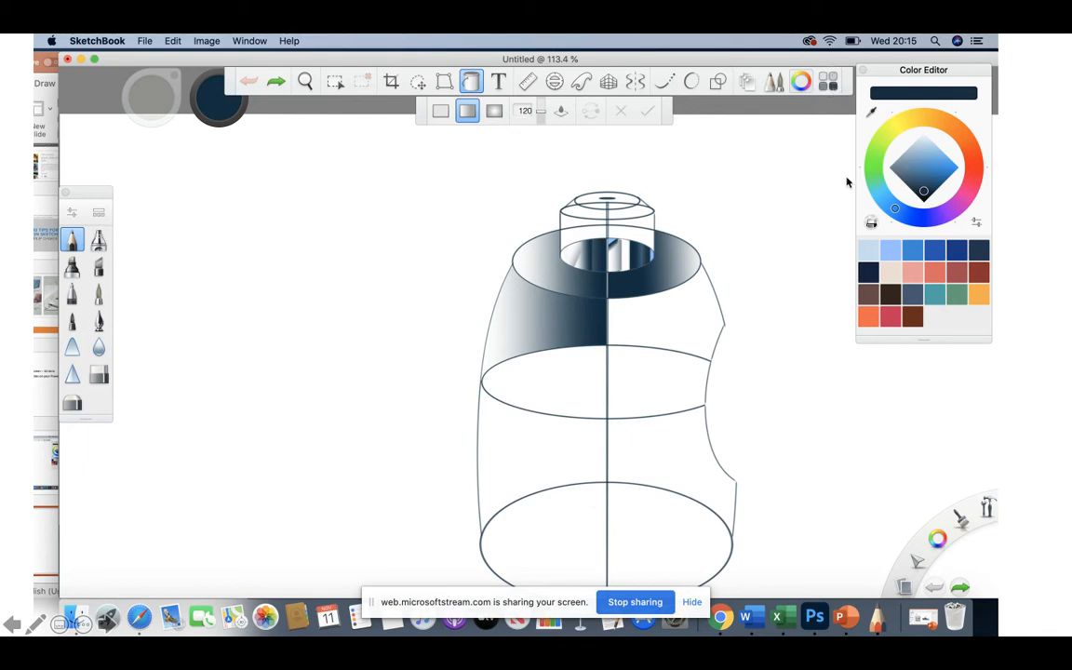
{"action": "mouse_move", "coordinate": [528, 208]}
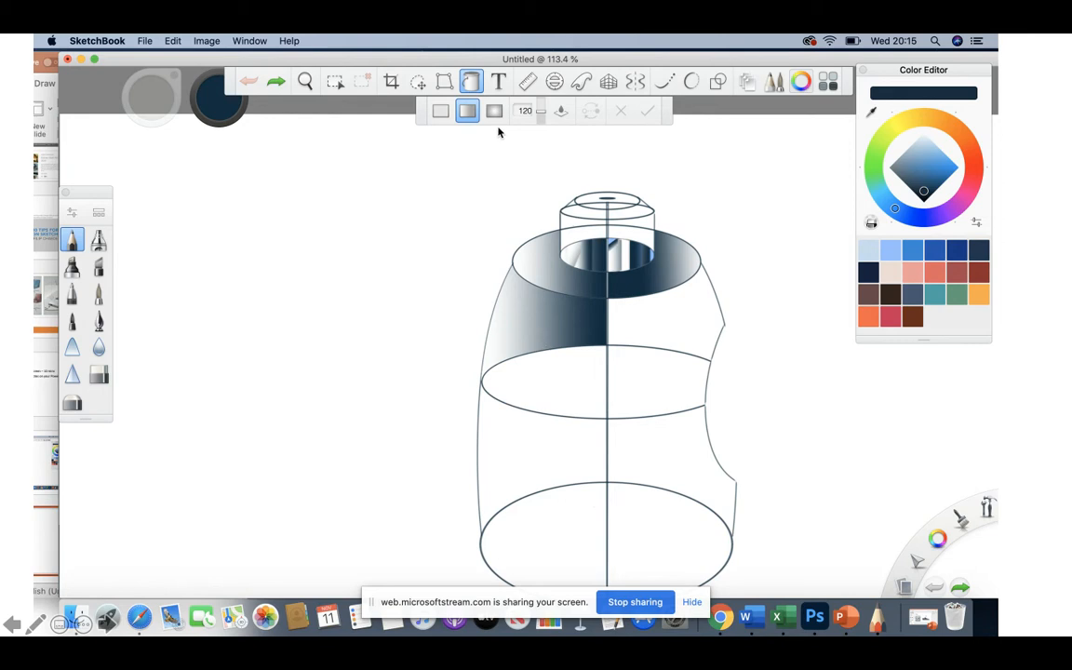
{"action": "mouse_move", "coordinate": [454, 135]}
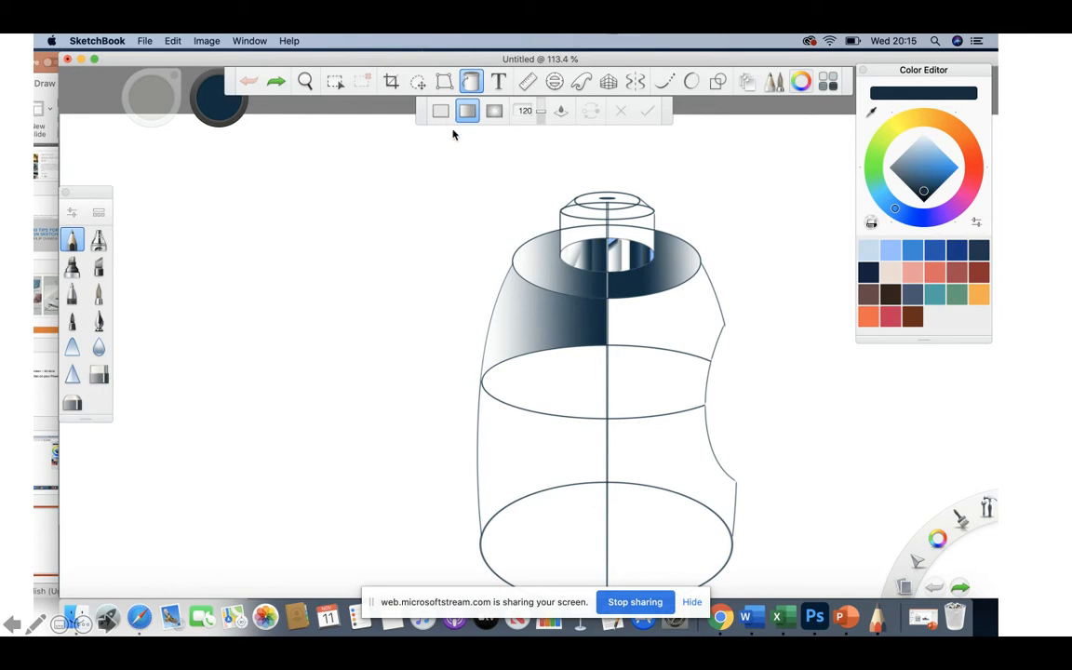
{"action": "mouse_move", "coordinate": [446, 312]}
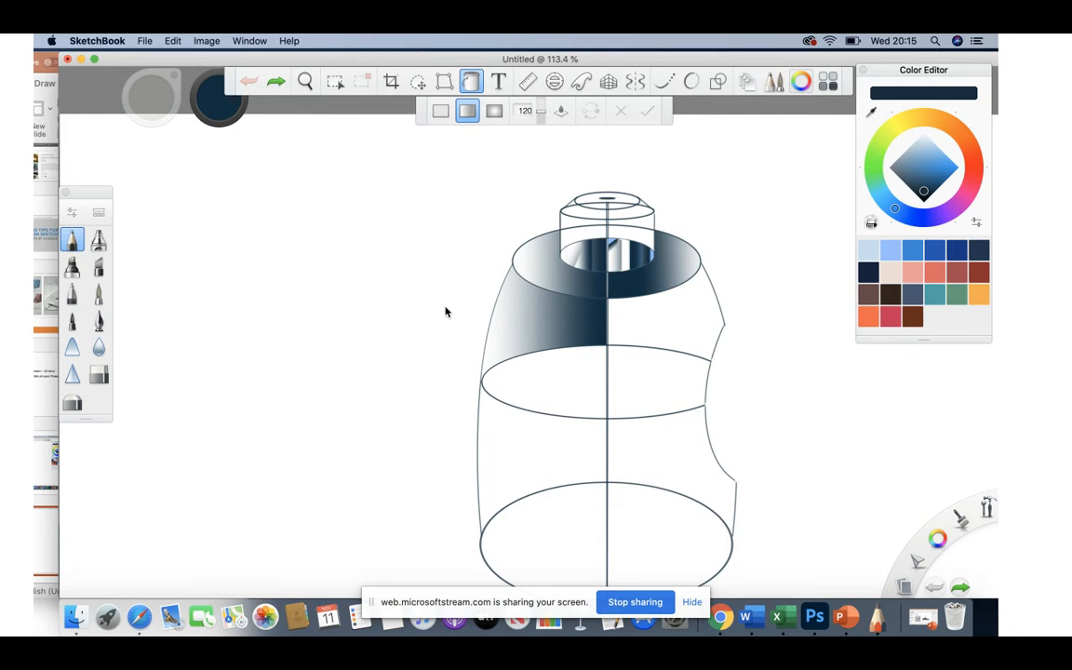
{"action": "mouse_move", "coordinate": [324, 368]}
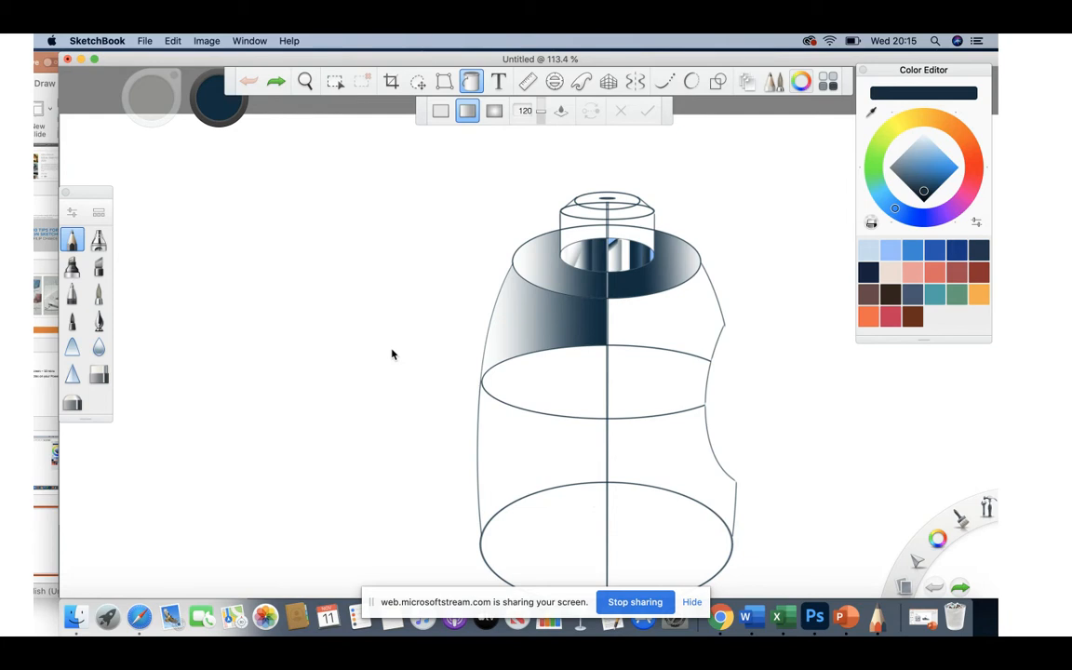
{"action": "mouse_move", "coordinate": [293, 351]}
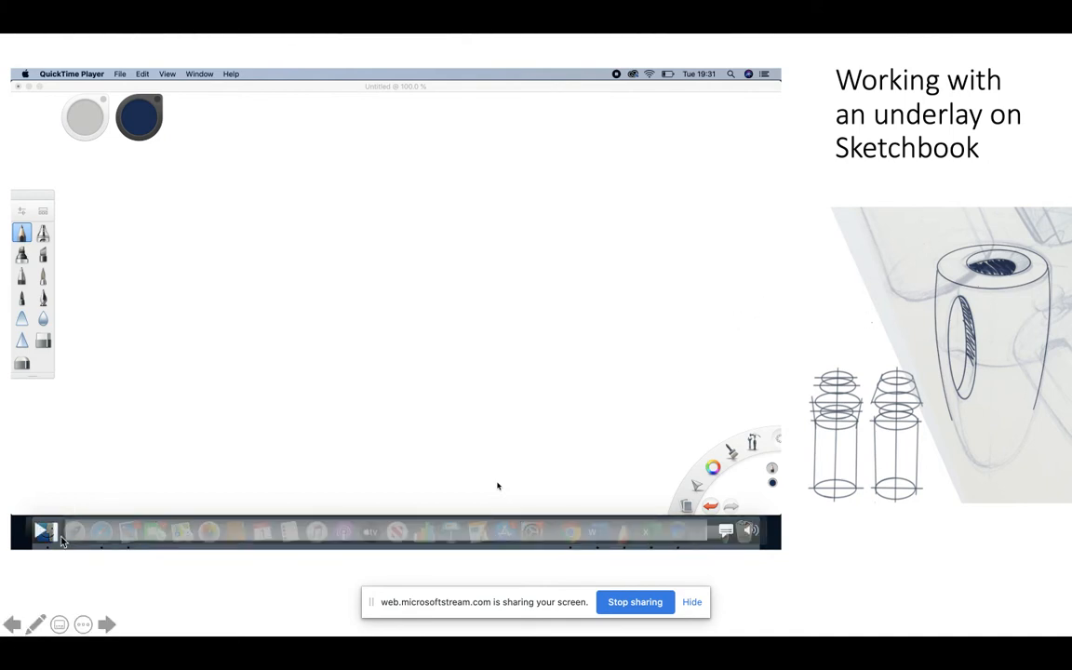
Play the underlay video and skip ahead to the Pinterest bottle sketch placed on the SketchBook canvas.
{"action": "left_click", "coordinate": [45, 530]}
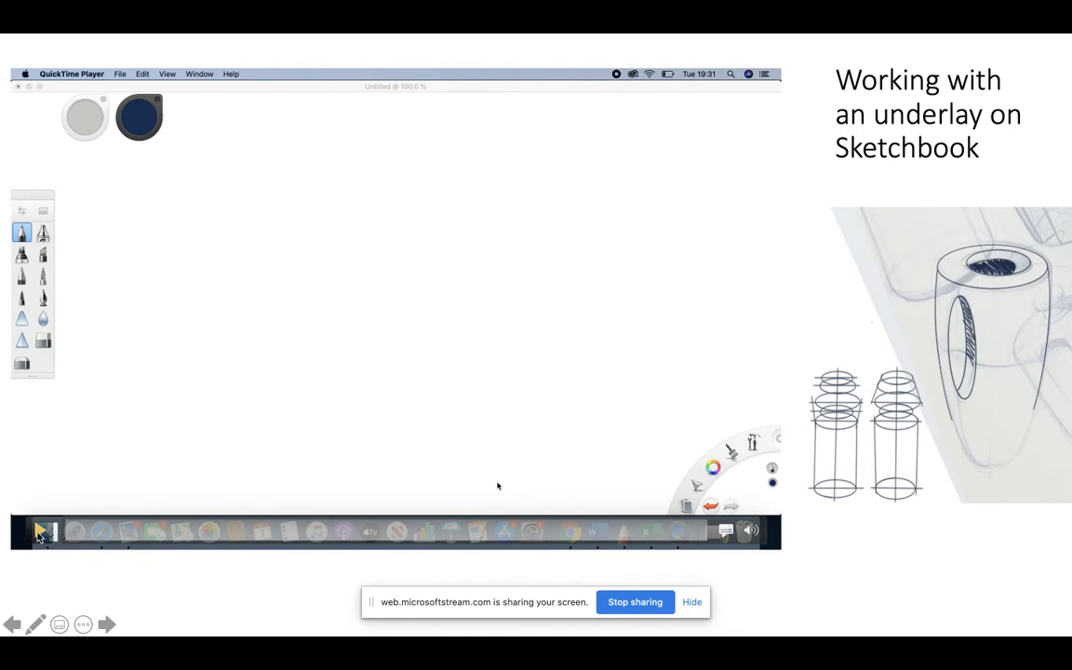
{"action": "left_click", "coordinate": [40, 530]}
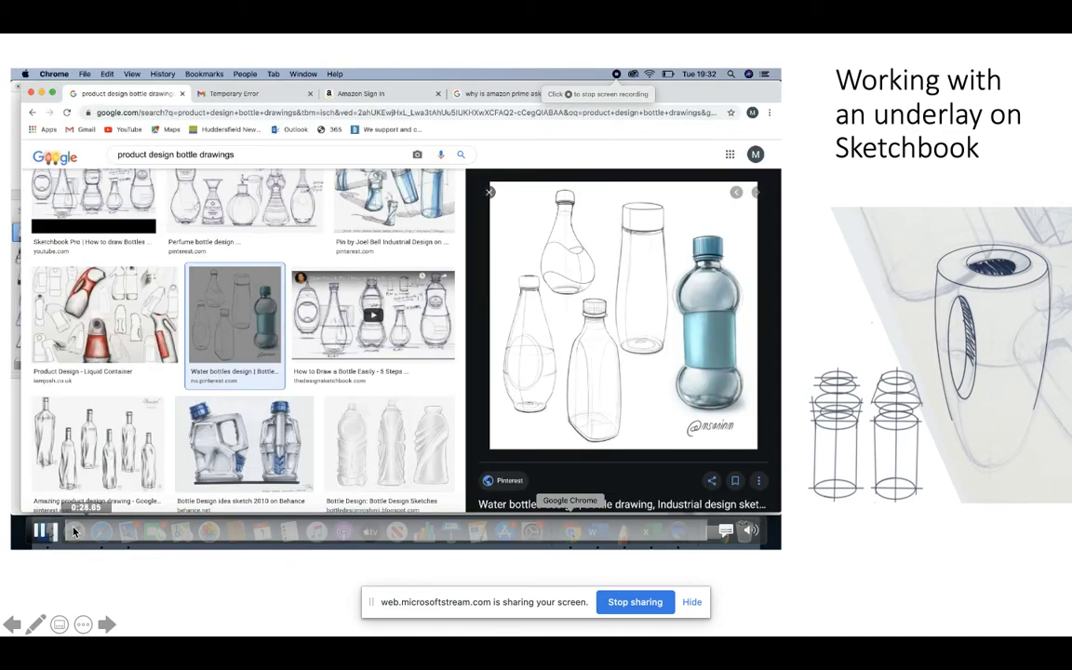
{"action": "scroll", "scroll_direction": "up", "scroll_amount": 3}
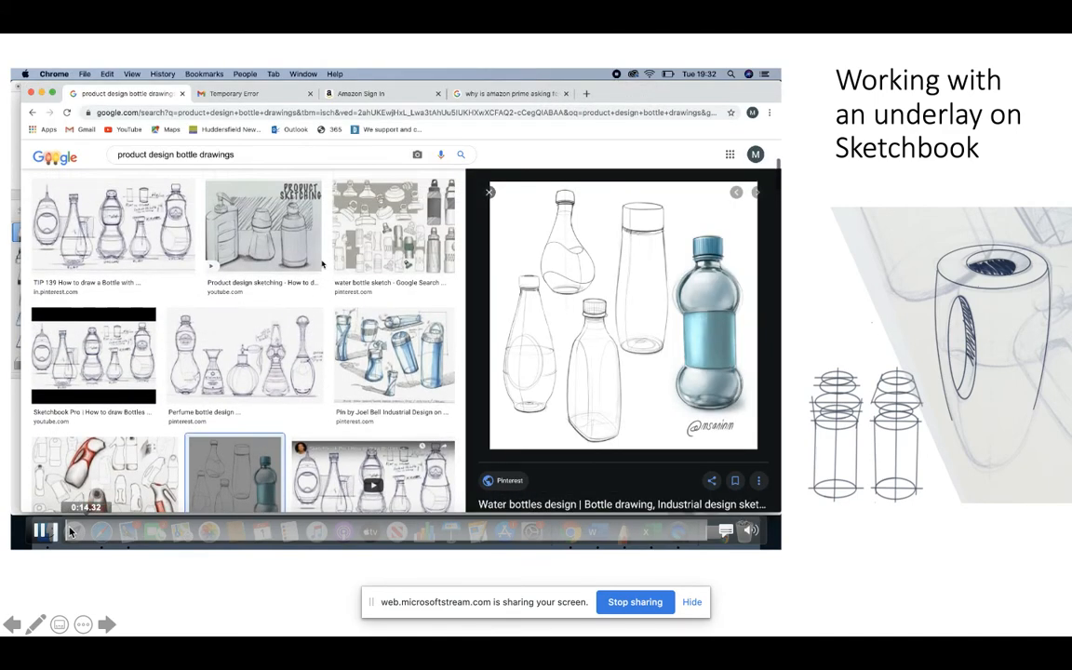
{"action": "scroll", "scroll_direction": "up", "scroll_amount": 3}
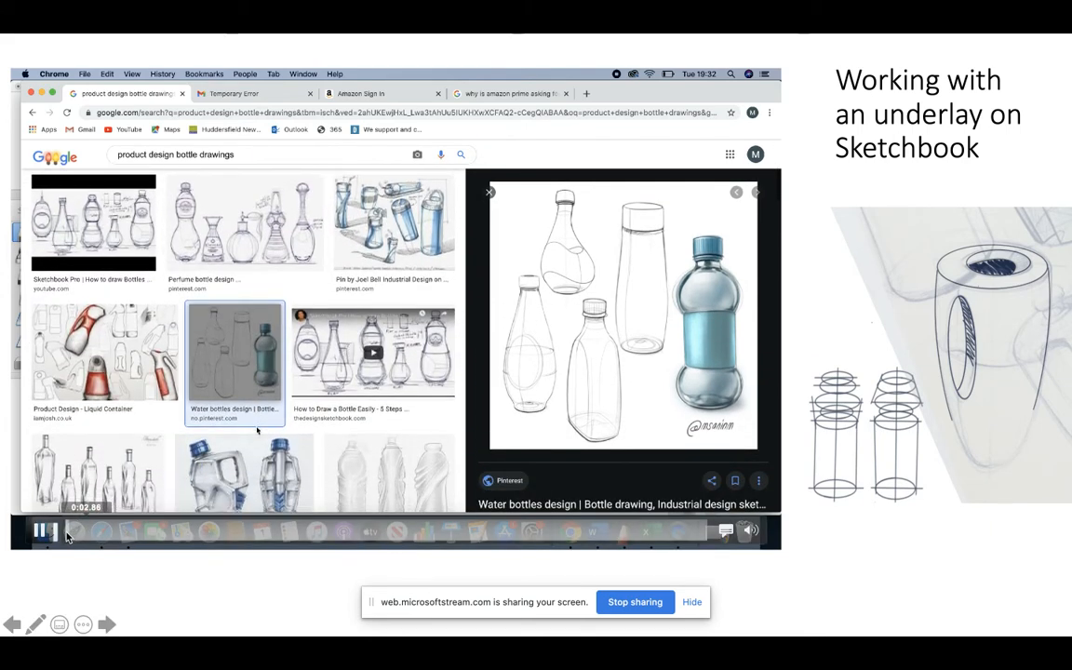
{"action": "scroll", "scroll_direction": "down", "scroll_amount": 3}
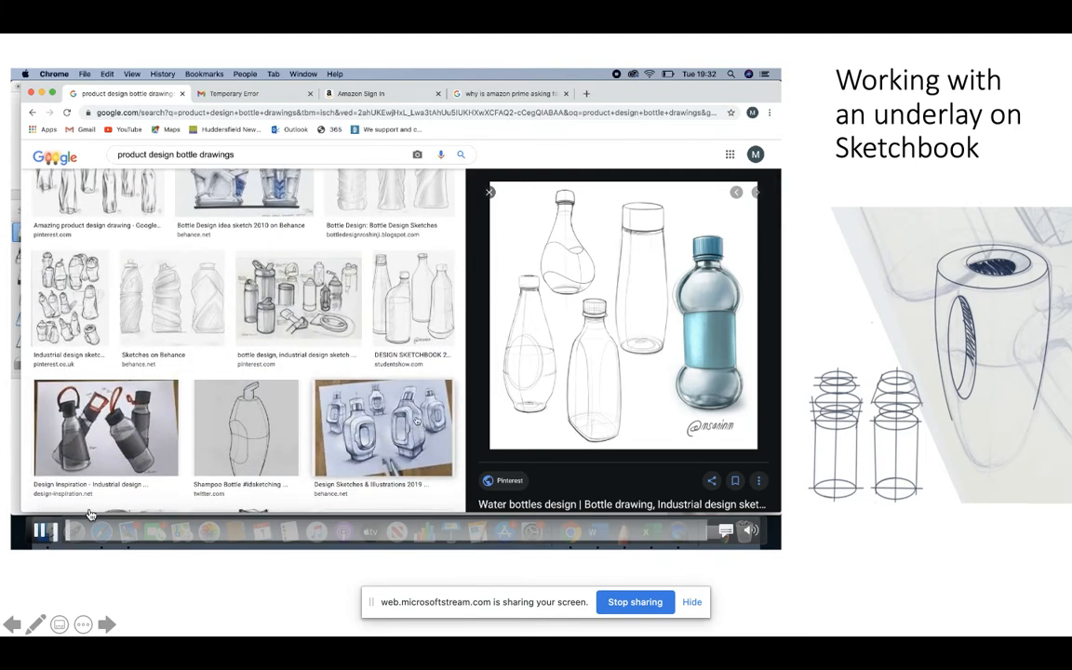
{"action": "scroll", "scroll_direction": "down", "scroll_amount": 3}
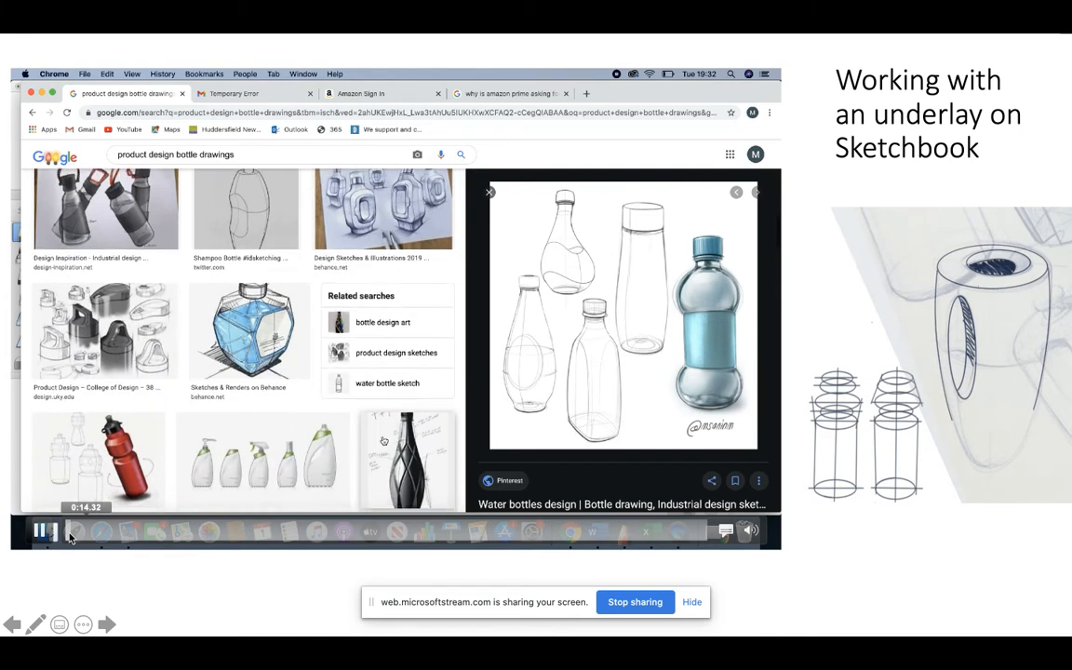
{"action": "scroll", "scroll_direction": "down", "scroll_amount": 3}
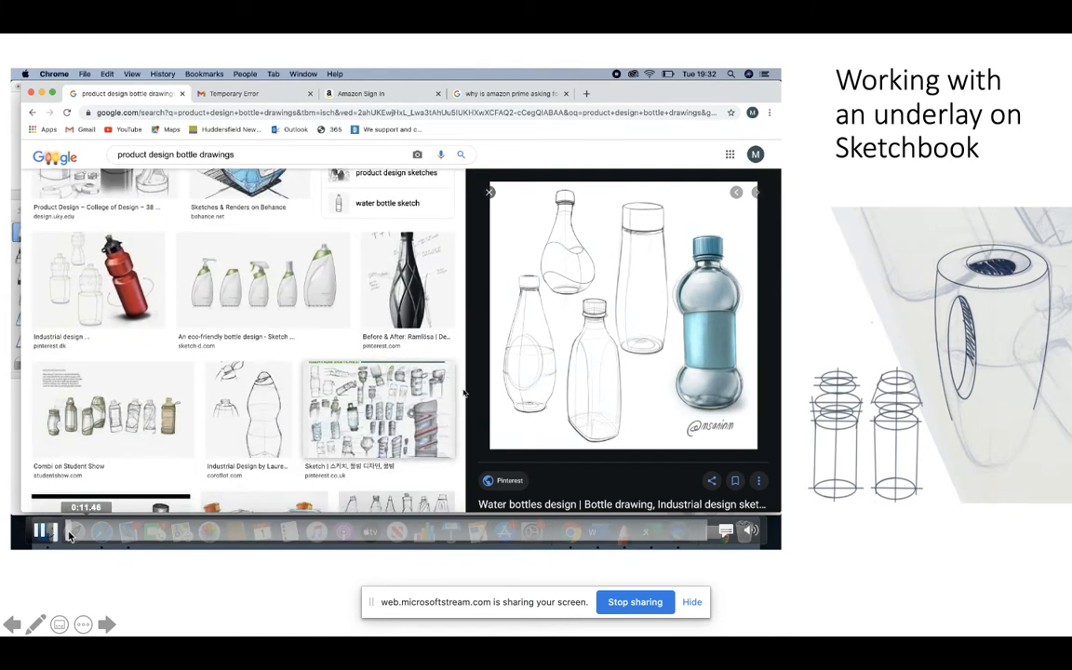
{"action": "left_click", "coordinate": [41, 531]}
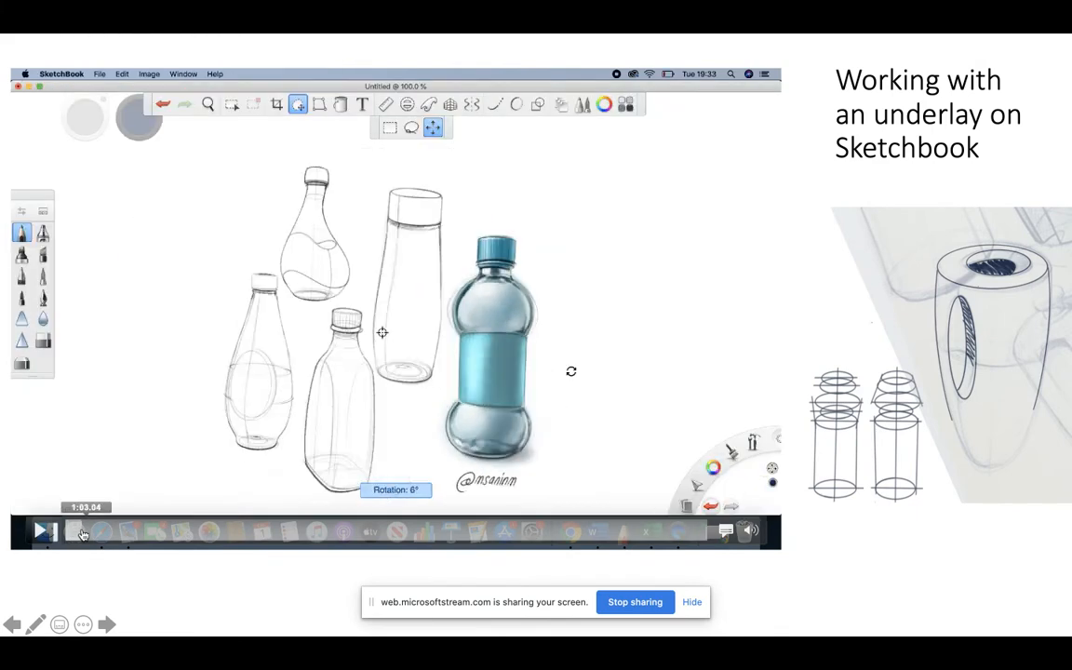
{"action": "left_click", "coordinate": [41, 530]}
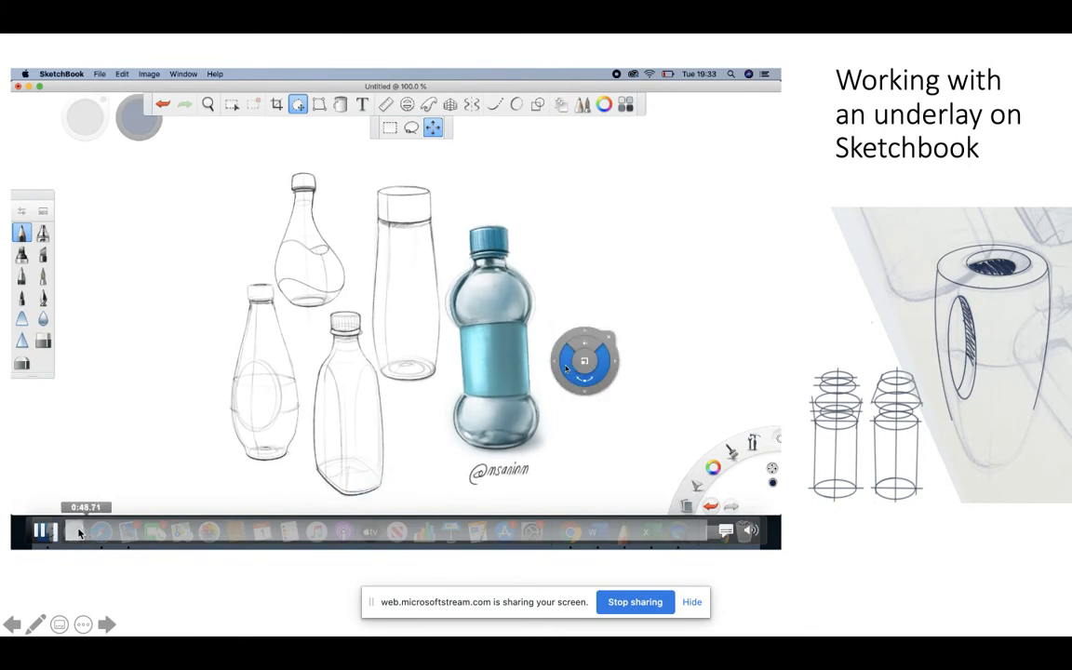
{"action": "left_click", "coordinate": [561, 104]}
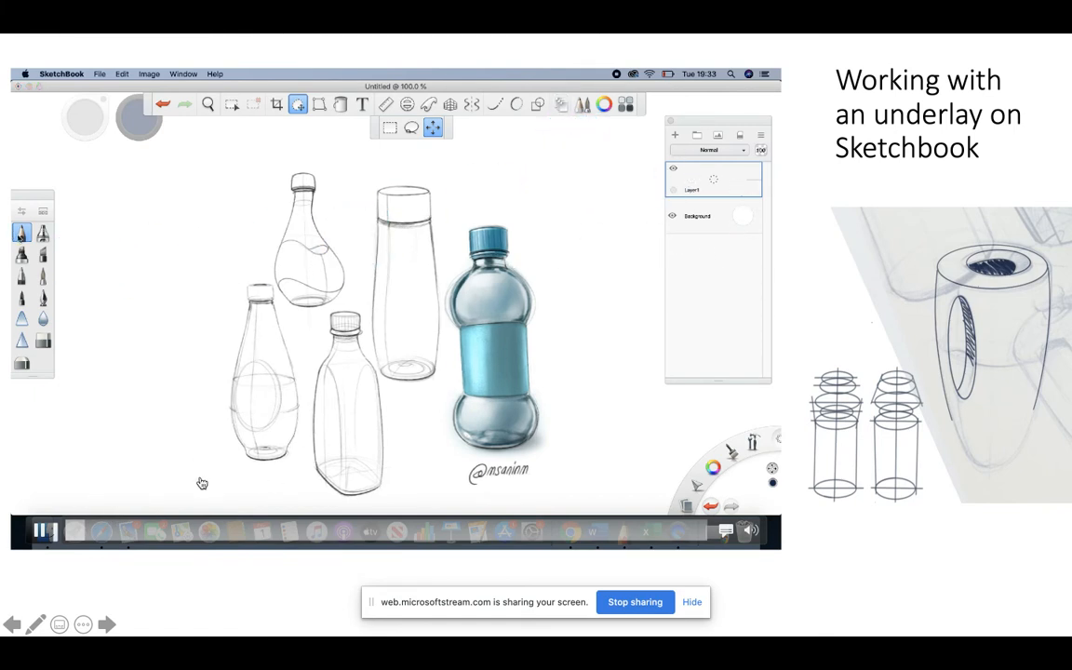
{"action": "left_click", "coordinate": [674, 136]}
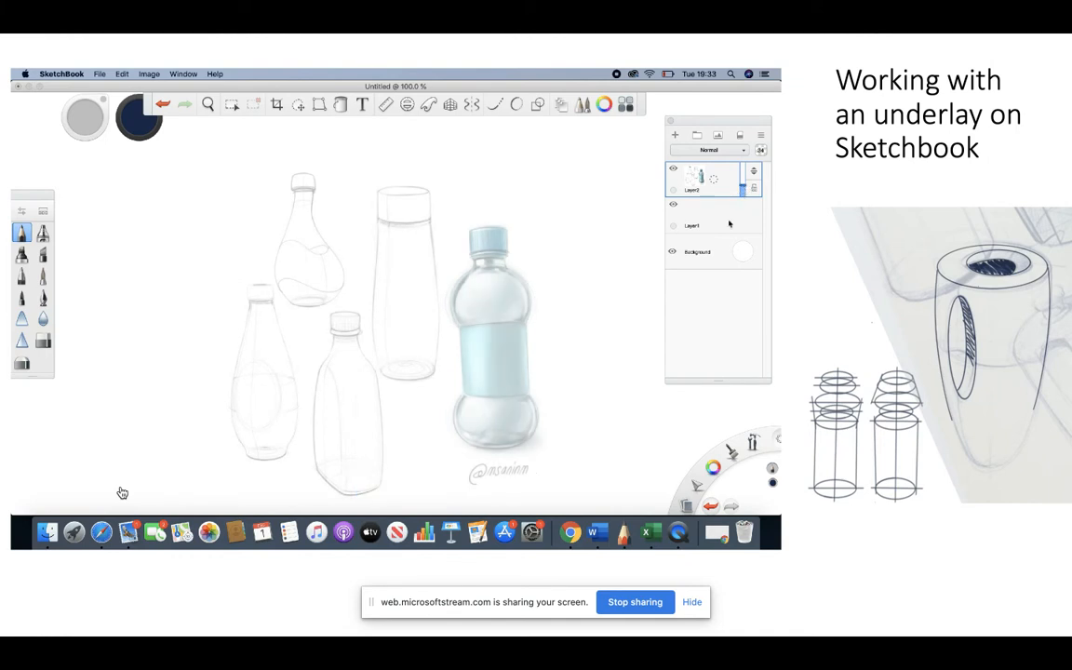
{"action": "left_click", "coordinate": [691, 226]}
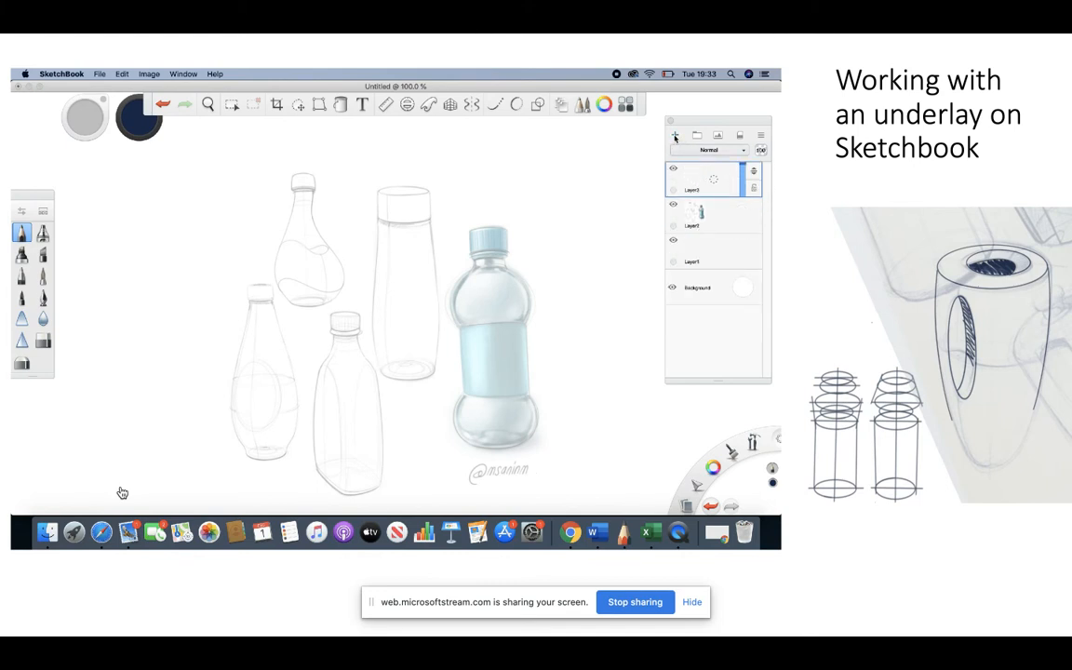
{"action": "mouse_move", "coordinate": [531, 209]}
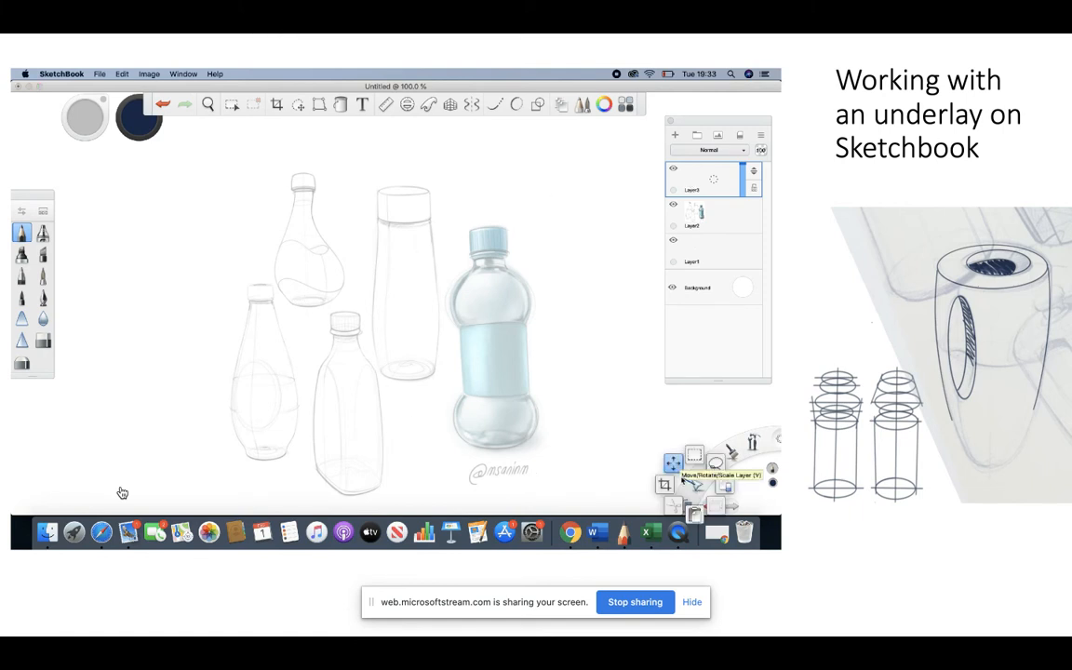
Seek the embedded video forward to where blue ellipses are drawn over the tall bottle.
{"action": "left_click", "coordinate": [298, 105]}
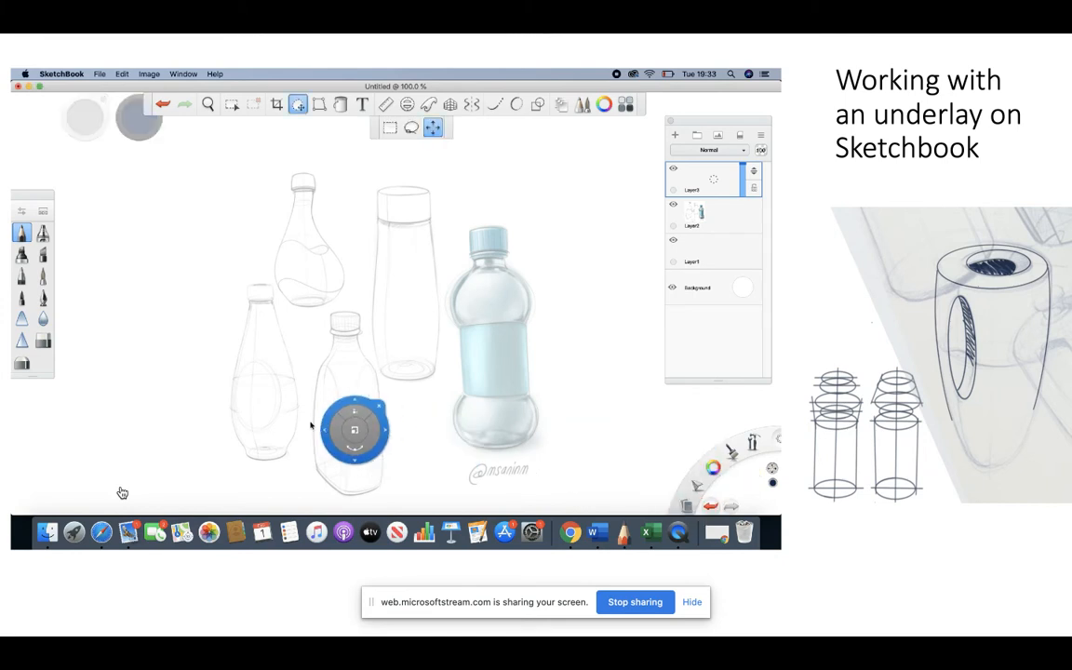
{"action": "left_click_drag", "start_coordinate": [356, 429], "coordinate": [151, 388]}
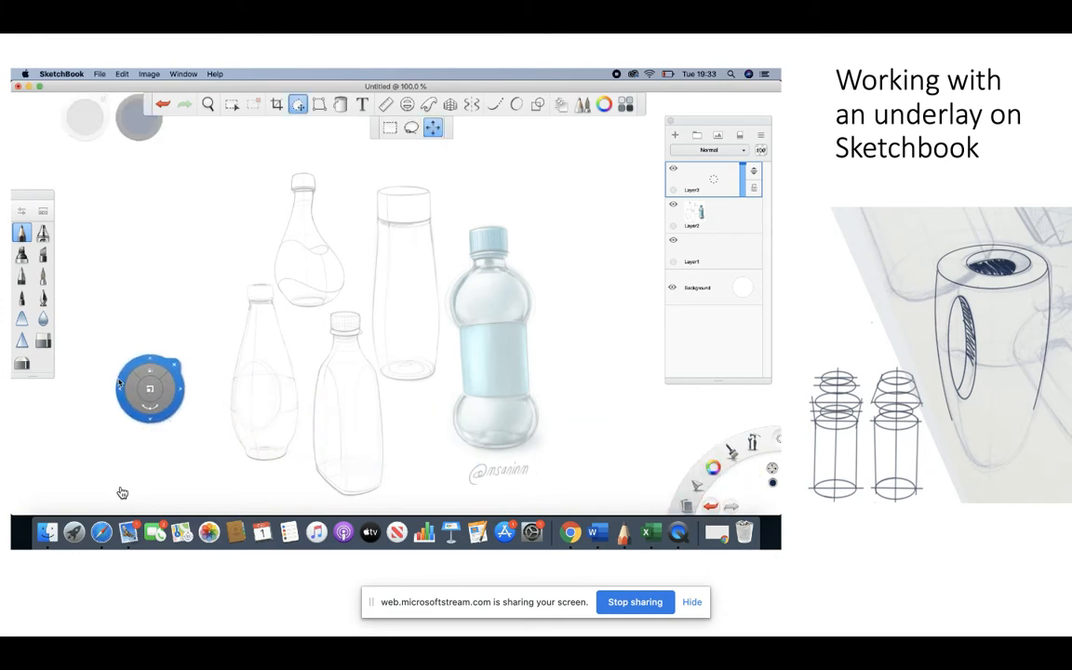
{"action": "left_click_drag", "start_coordinate": [151, 389], "coordinate": [636, 299]}
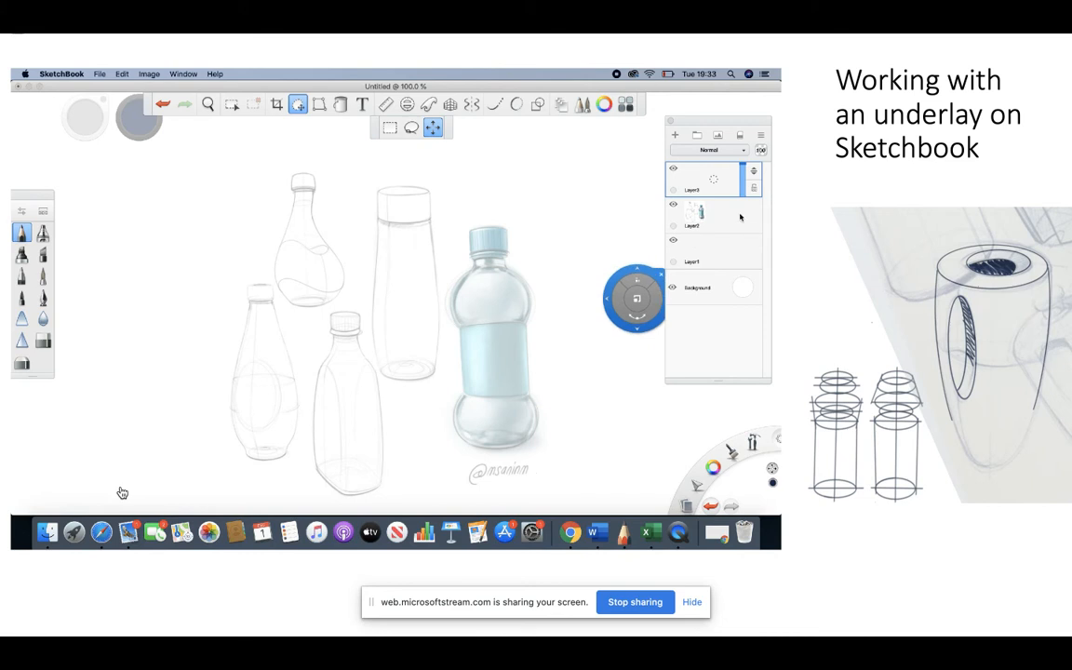
{"action": "left_click_drag", "start_coordinate": [635, 298], "coordinate": [202, 409]}
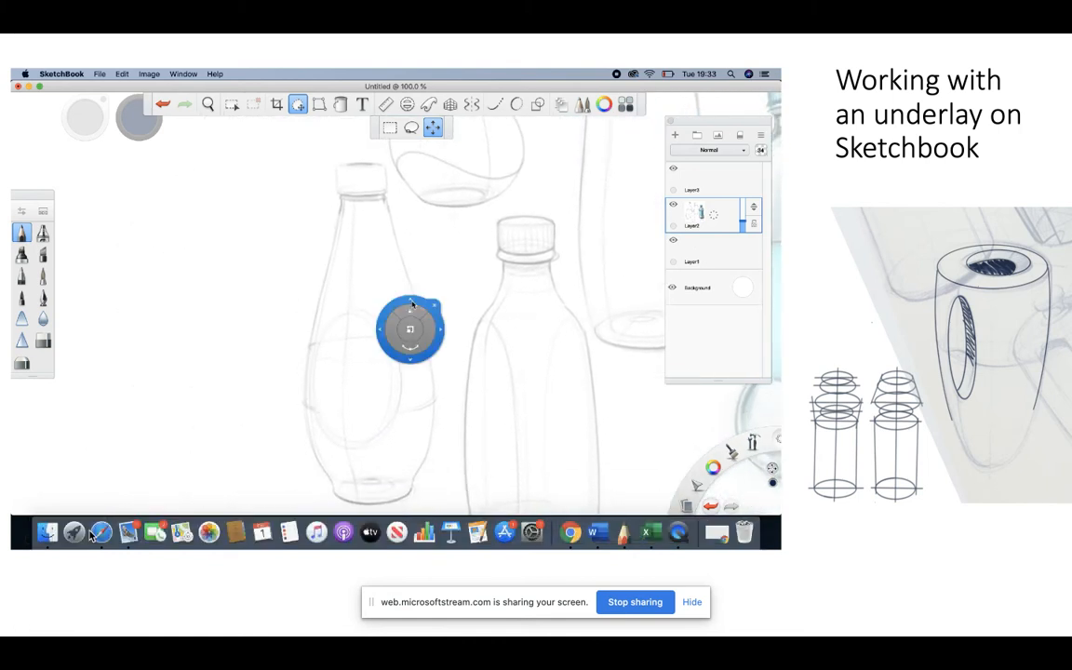
{"action": "left_click_drag", "start_coordinate": [412, 331], "coordinate": [190, 453]}
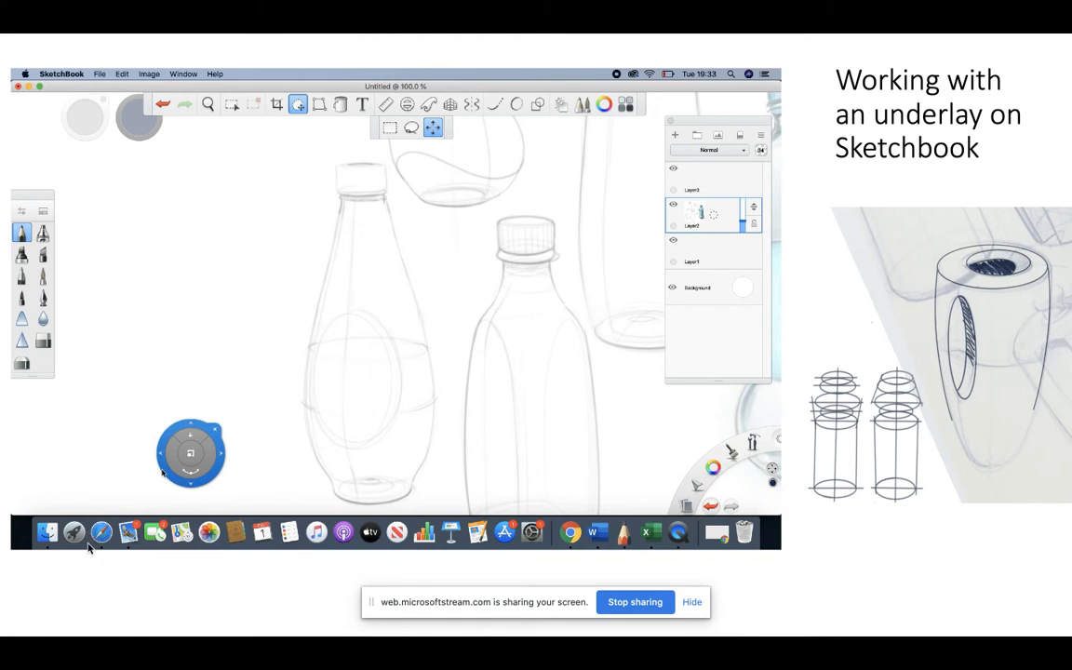
{"action": "left_click_drag", "start_coordinate": [191, 454], "coordinate": [198, 381]}
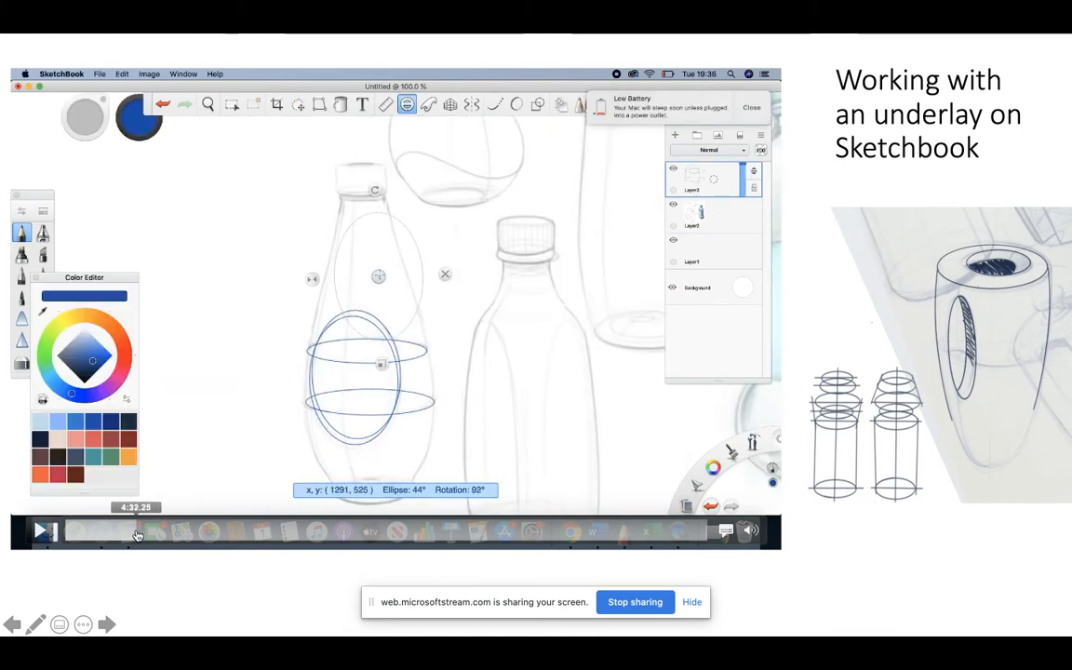
Skip through the tracing video until the tall bottle's neck, cap and base are outlined in blue.
{"action": "left_click", "coordinate": [41, 530]}
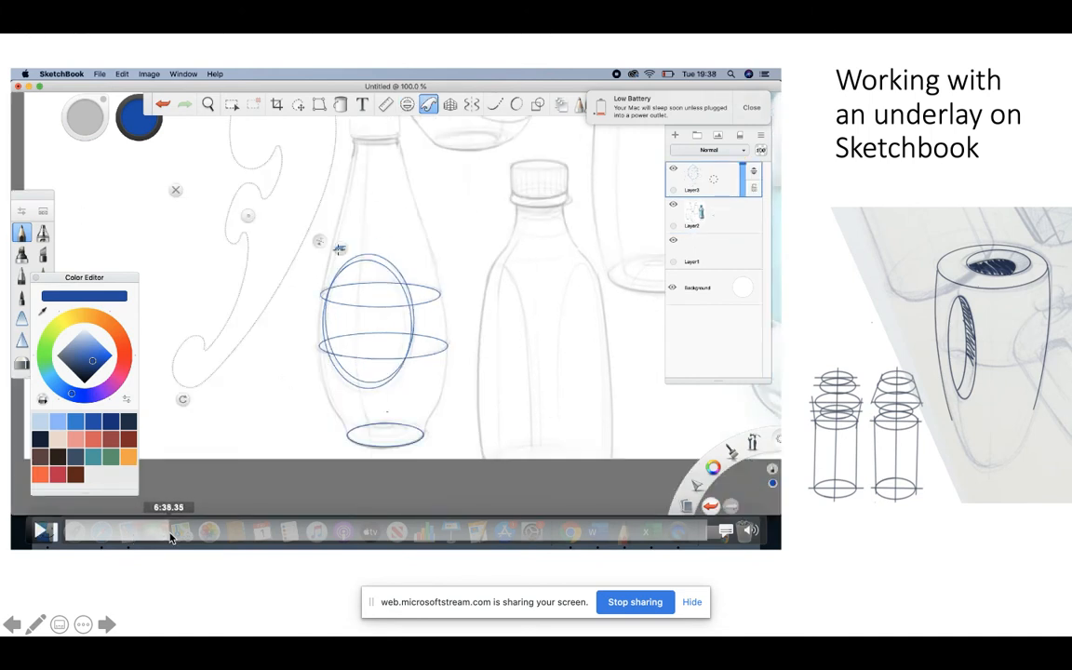
{"action": "left_click", "coordinate": [44, 530]}
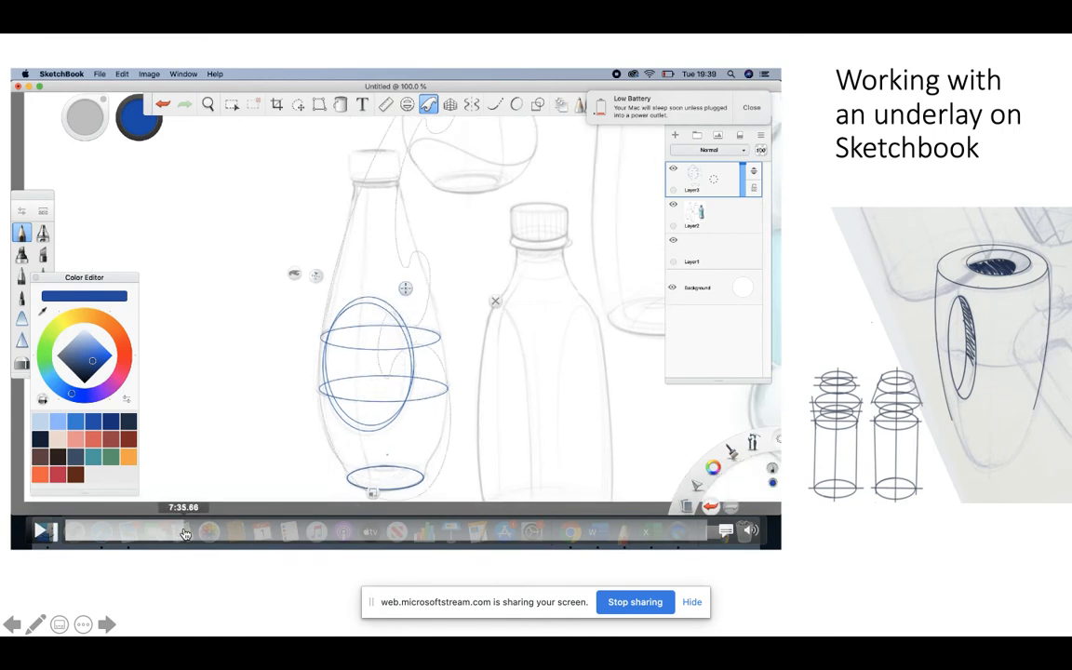
{"action": "left_click", "coordinate": [40, 531]}
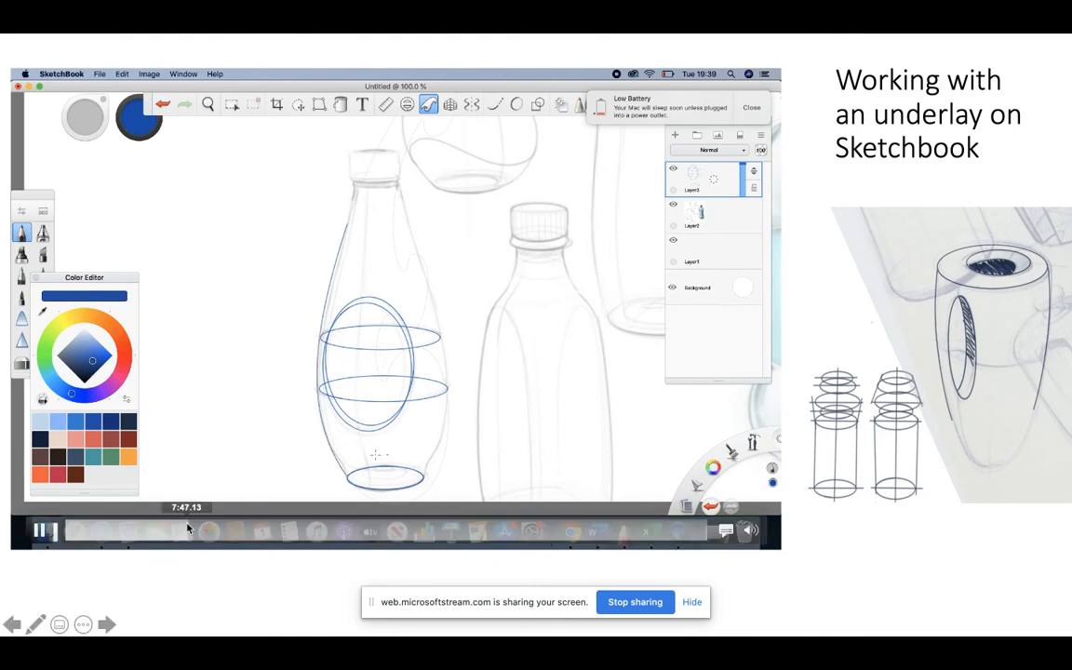
{"action": "left_click", "coordinate": [43, 530]}
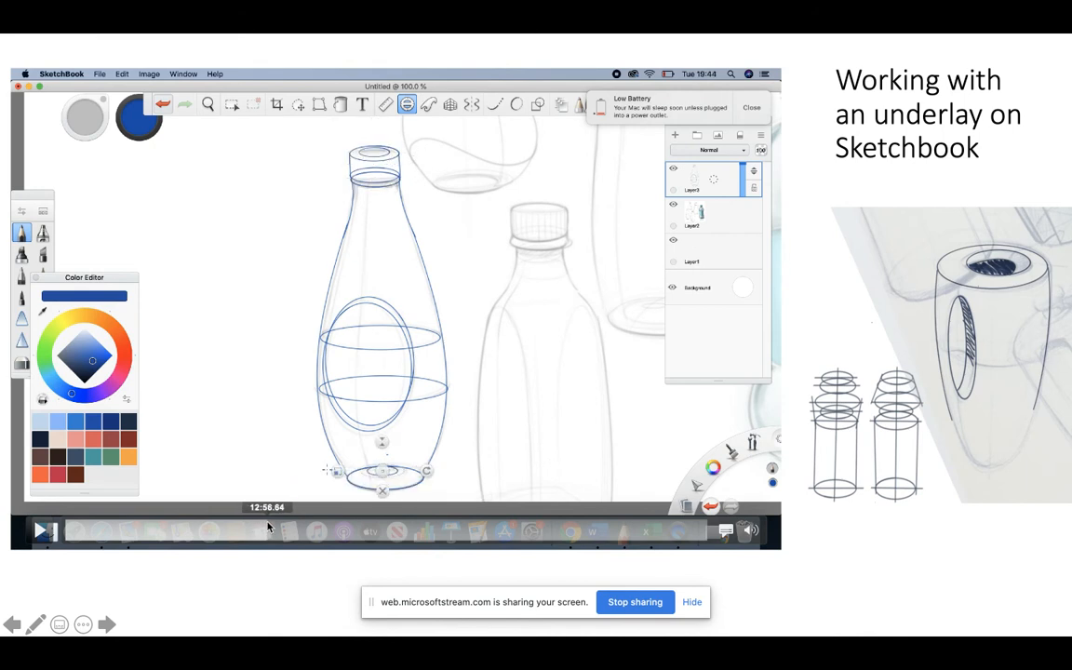
Jump to the fully traced tall bottle and pause the tracing video.
{"action": "left_click", "coordinate": [41, 530]}
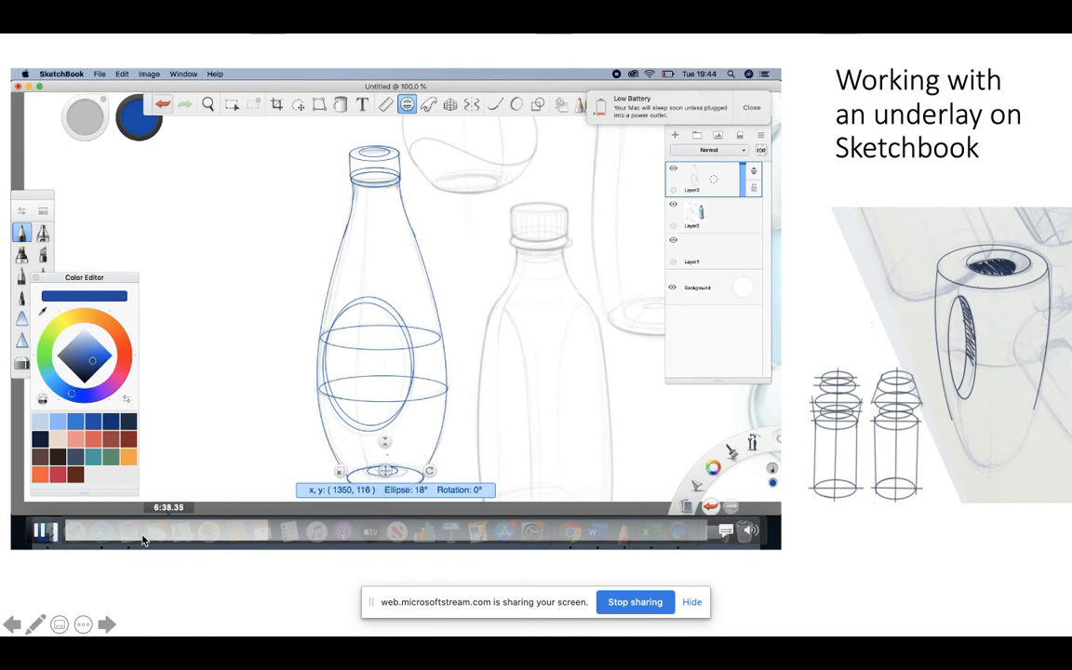
{"action": "left_click", "coordinate": [44, 530]}
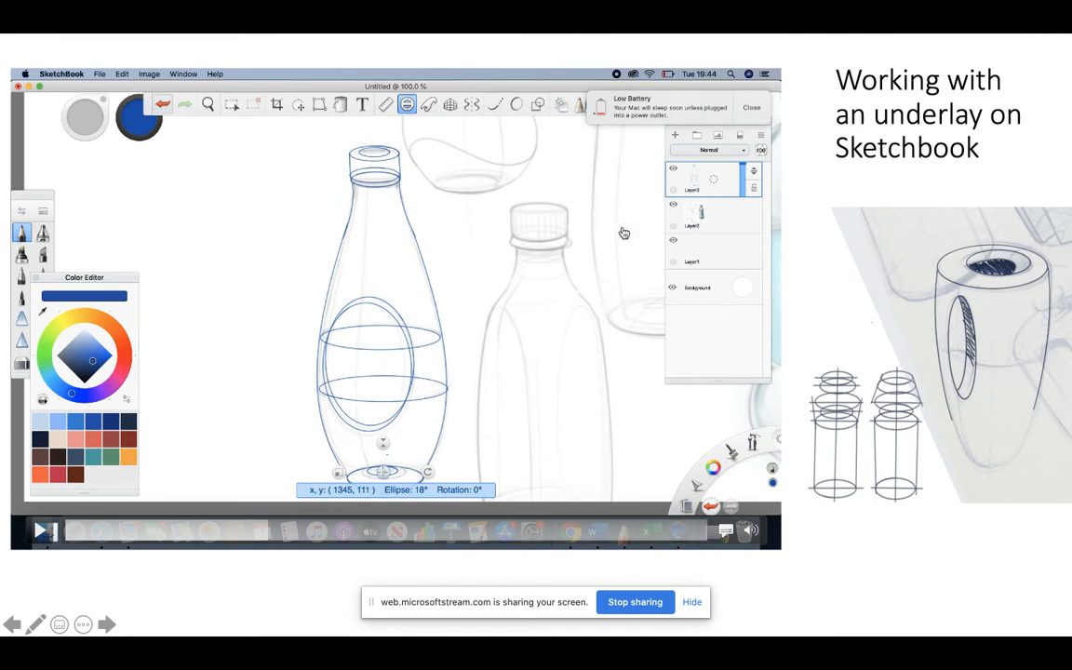
{"action": "mouse_move", "coordinate": [418, 363]}
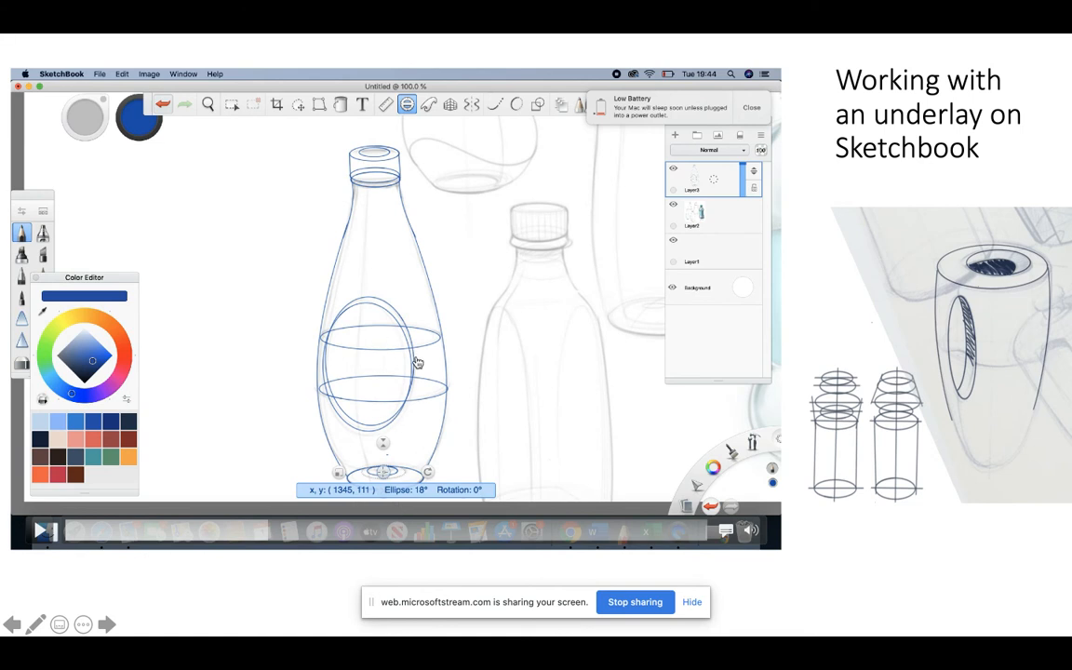
{"action": "mouse_move", "coordinate": [424, 352]}
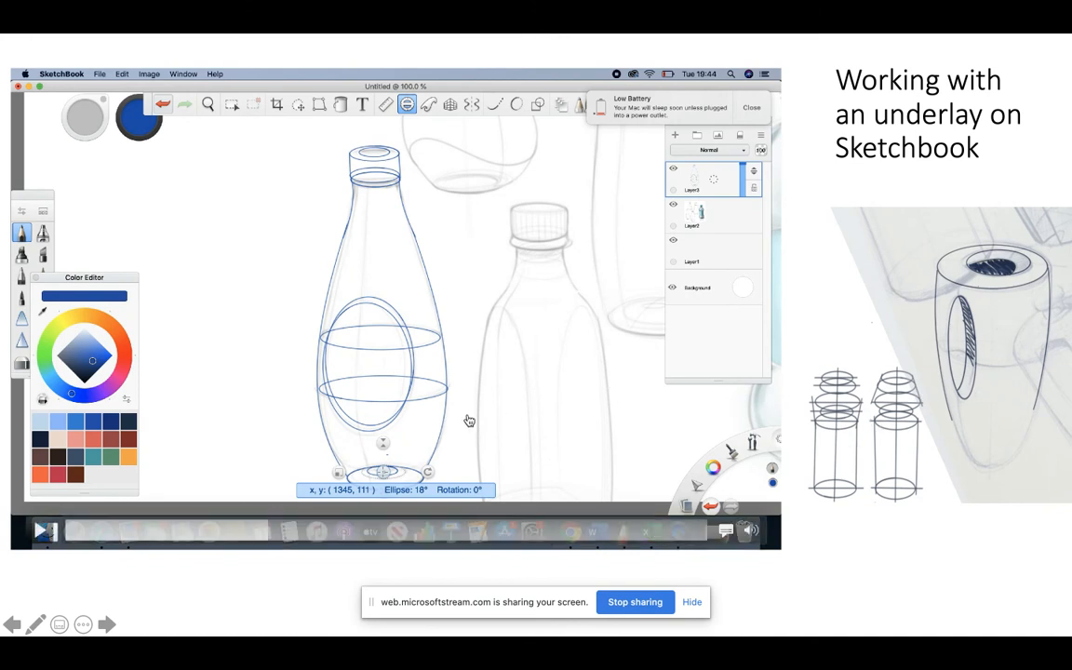
{"action": "mouse_move", "coordinate": [418, 387]}
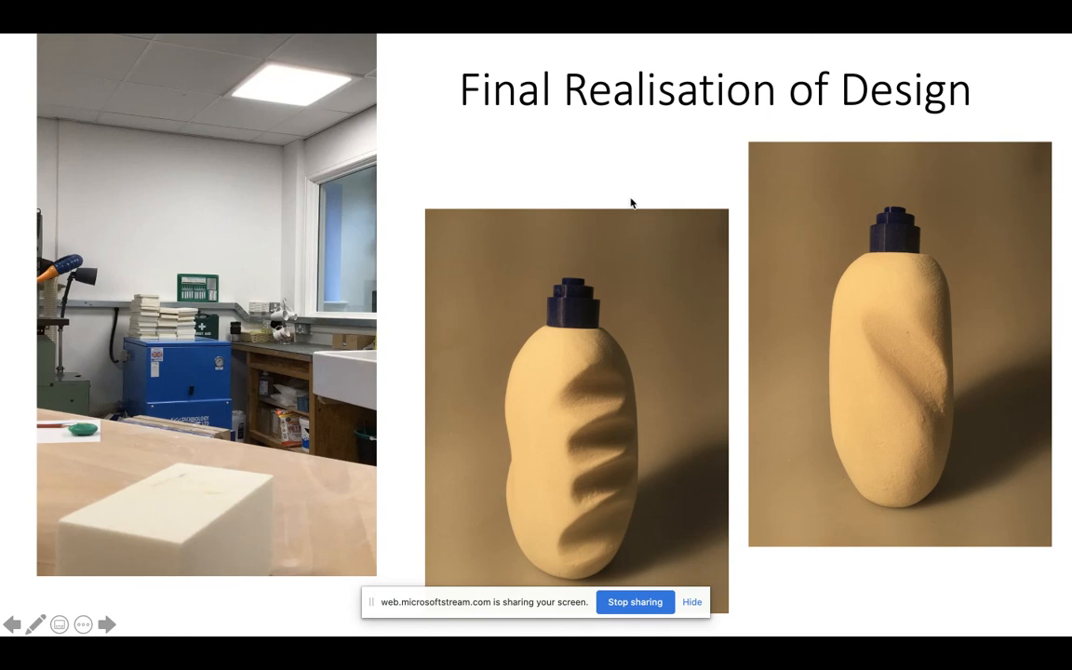
{"action": "mouse_move", "coordinate": [77, 513]}
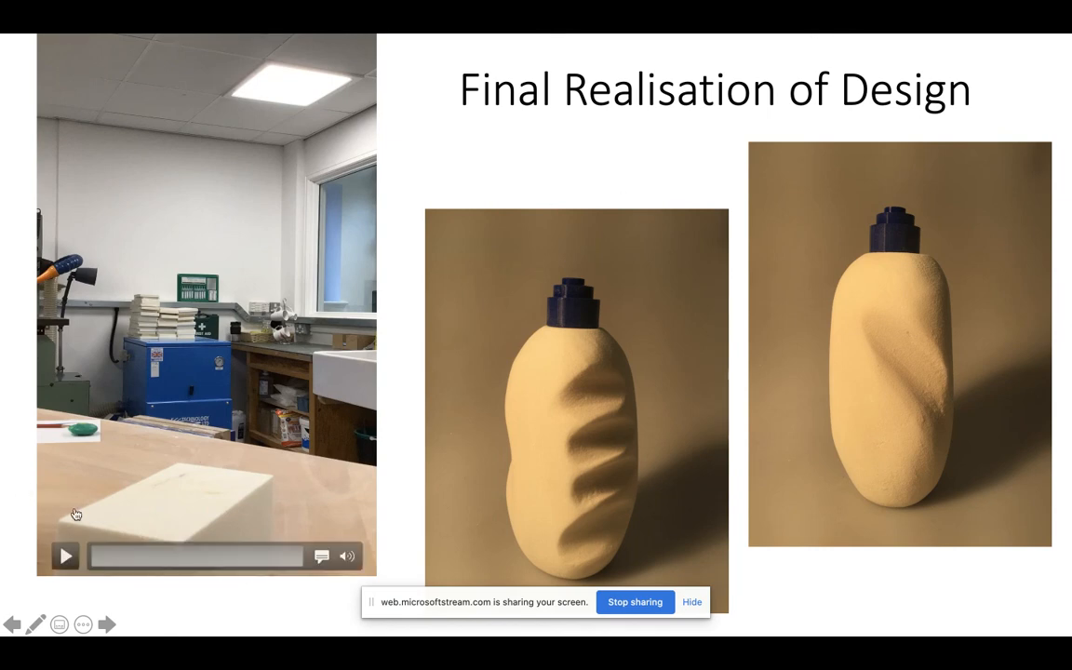
Play the foam-carving workshop video on the Final Realisation of Design slide.
{"action": "left_click", "coordinate": [64, 556]}
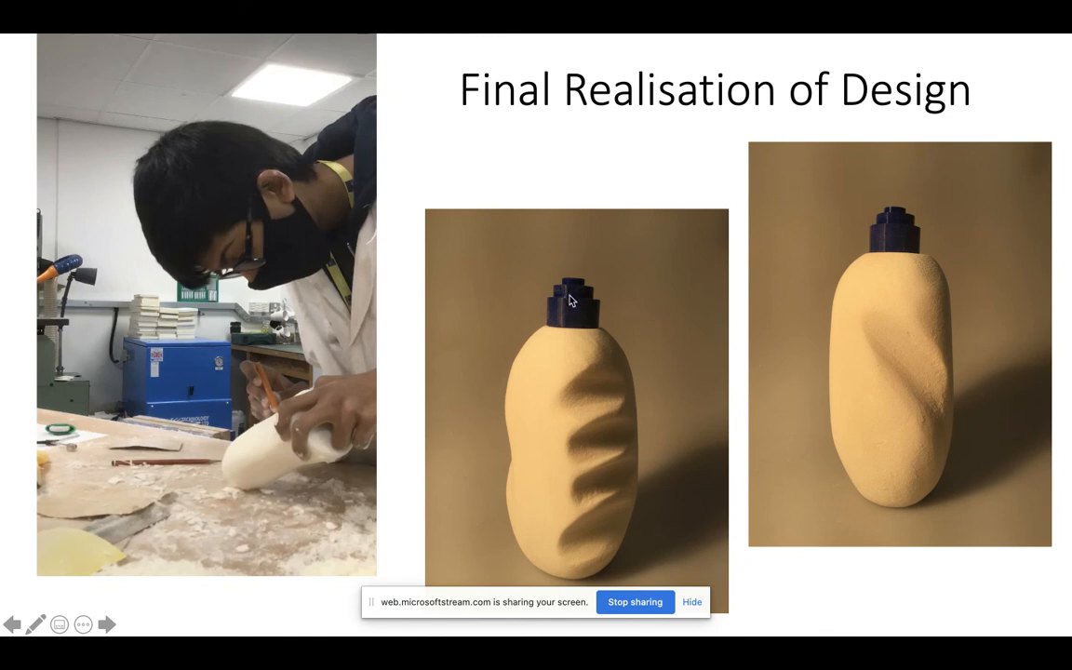
{"action": "mouse_move", "coordinate": [545, 332]}
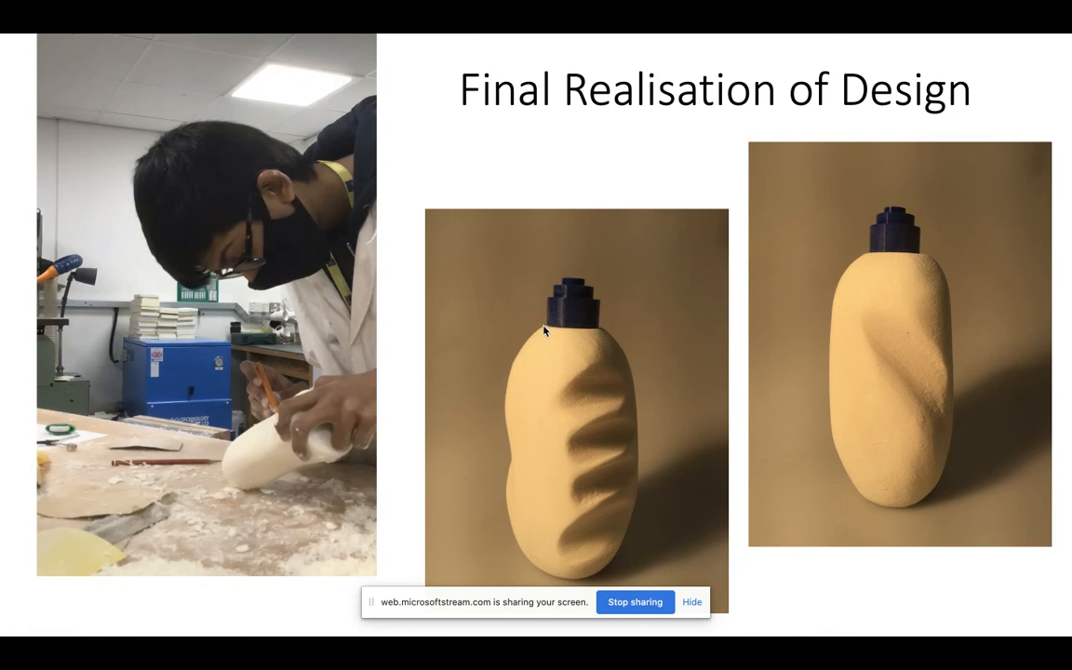
{"action": "mouse_move", "coordinate": [468, 311]}
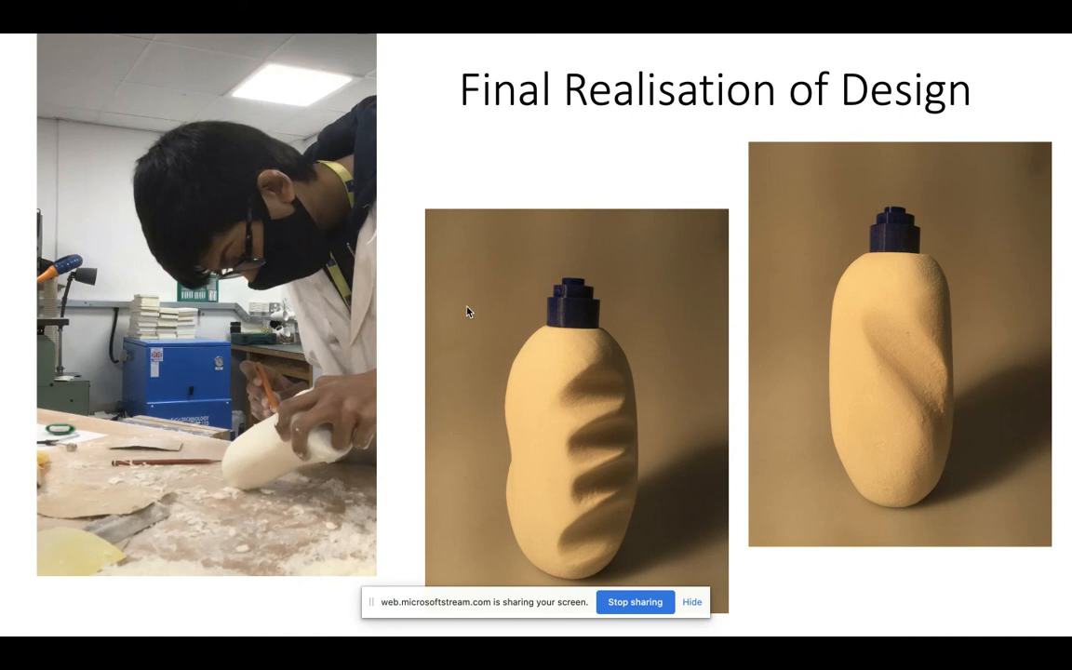